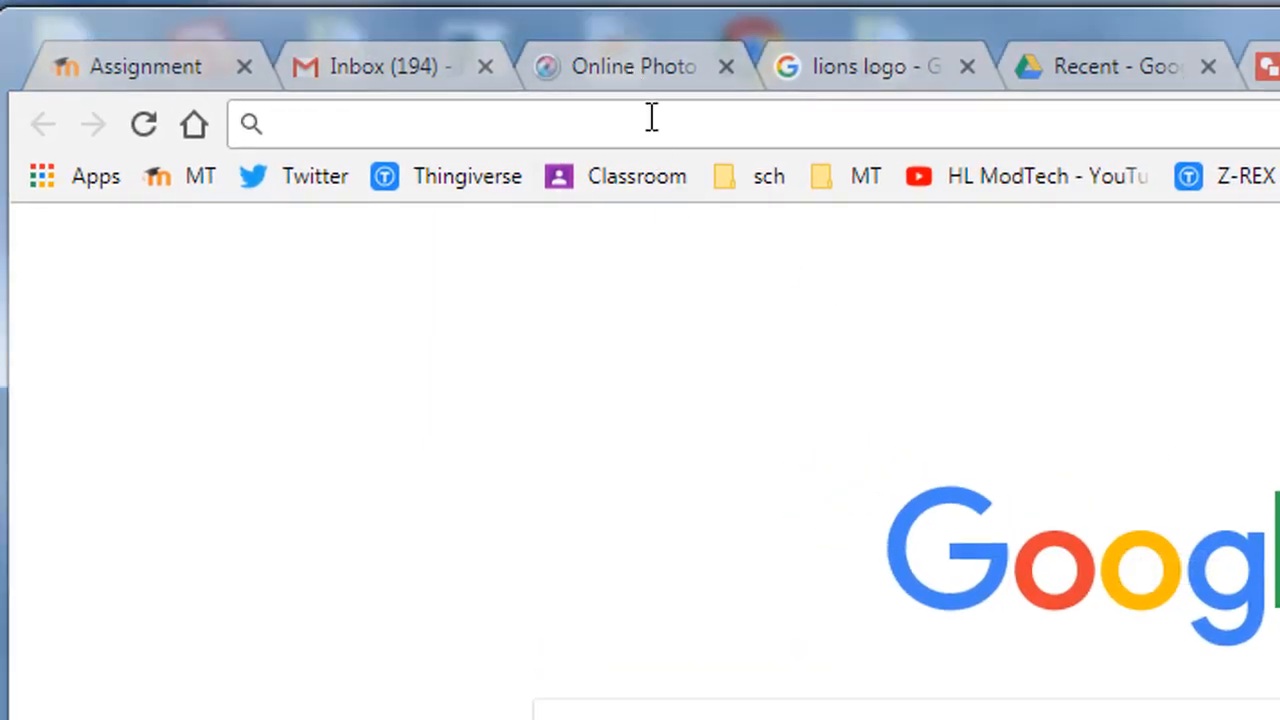
- Open scratch.mit.edu from the 'scratch' address-bar suggestion and sign in
type("scratch")
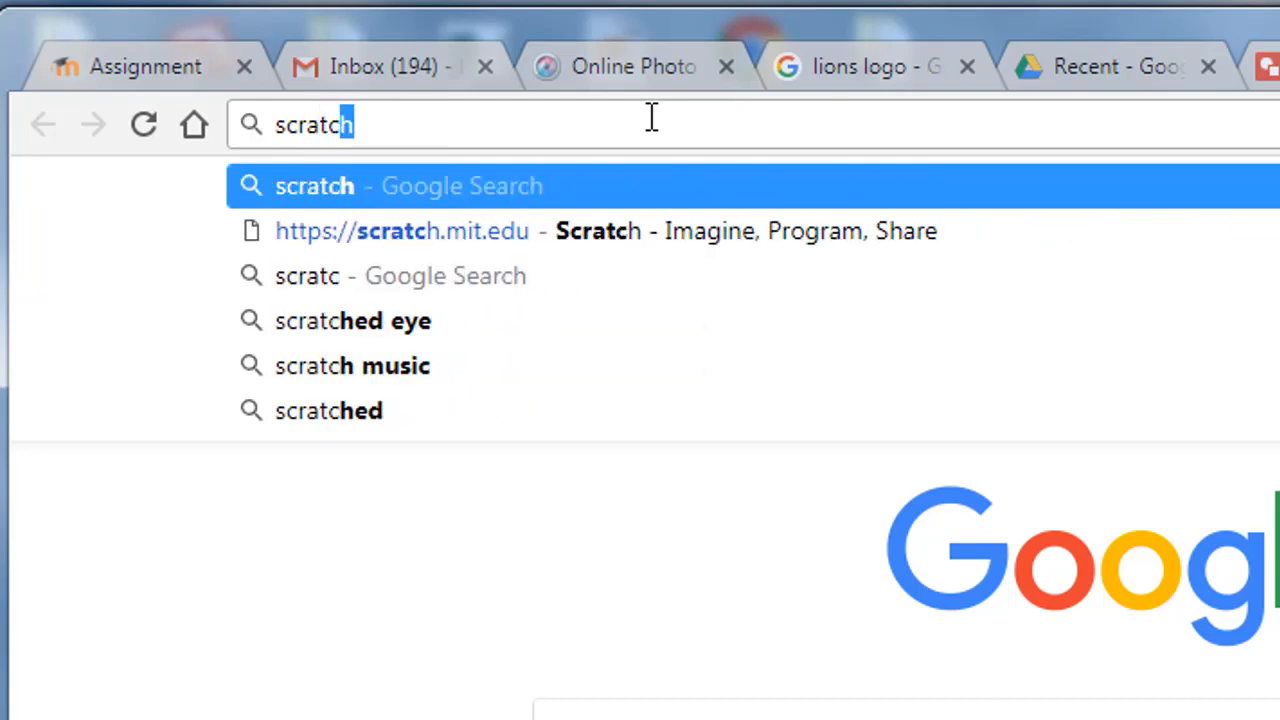
left_click(402, 230)
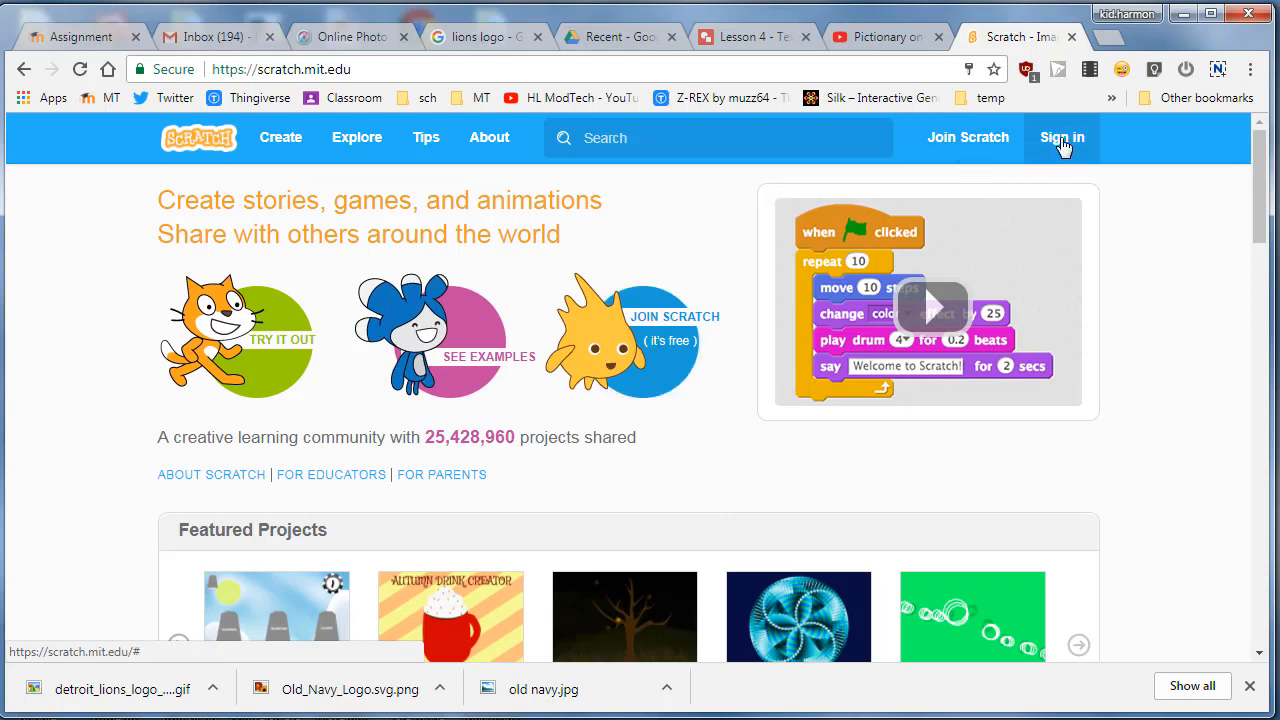
left_click(1062, 137)
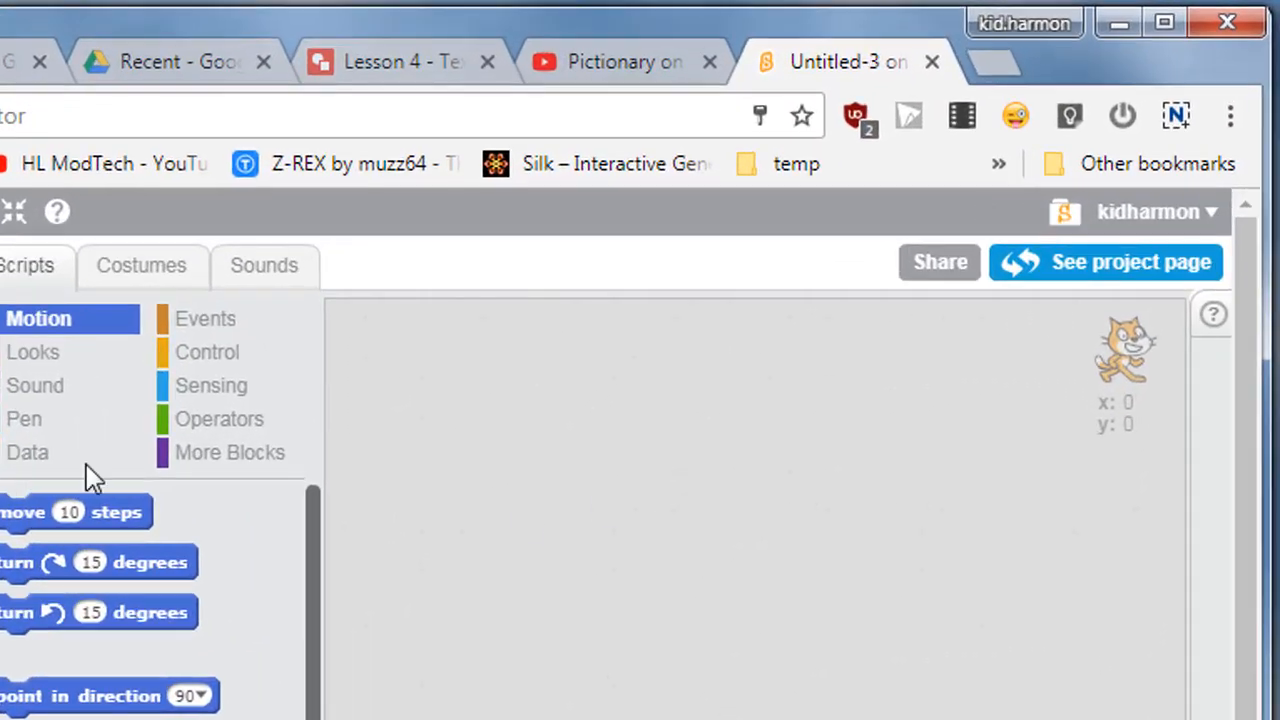
mouse_move(1198, 337)
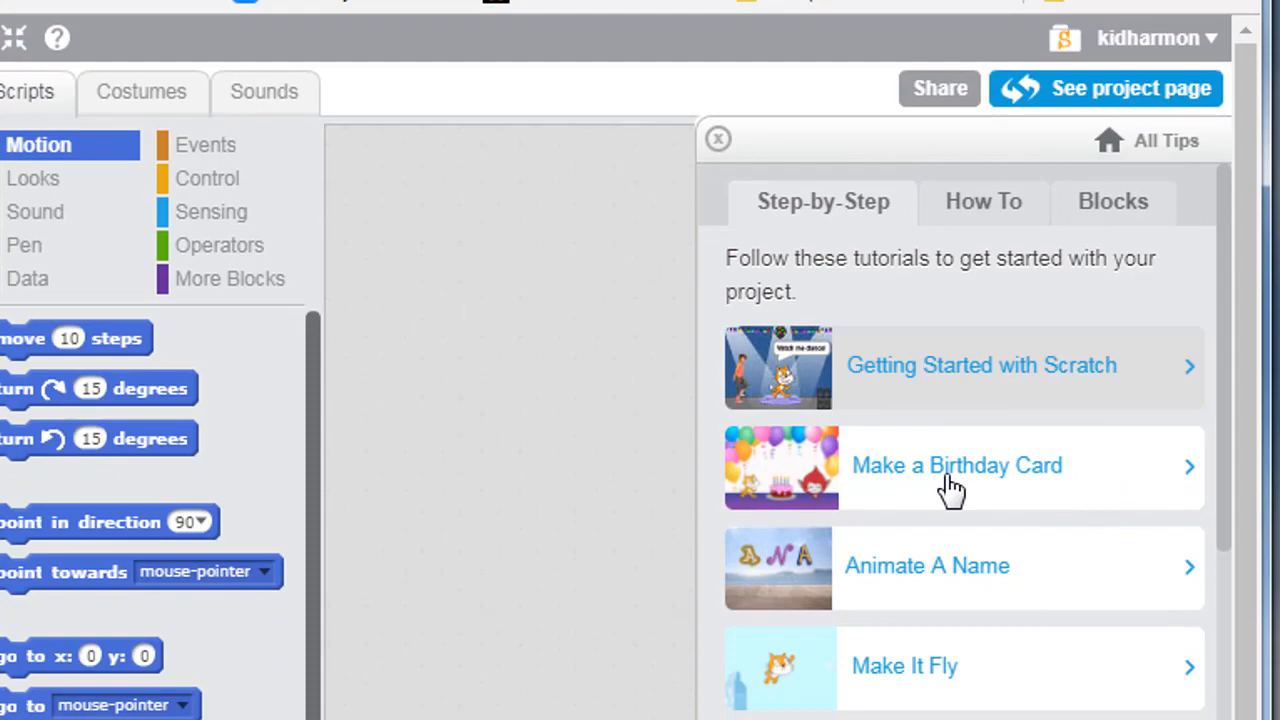
- Open the Animate A Name tutorial and rename the project 'mike letters'
left_click(927, 565)
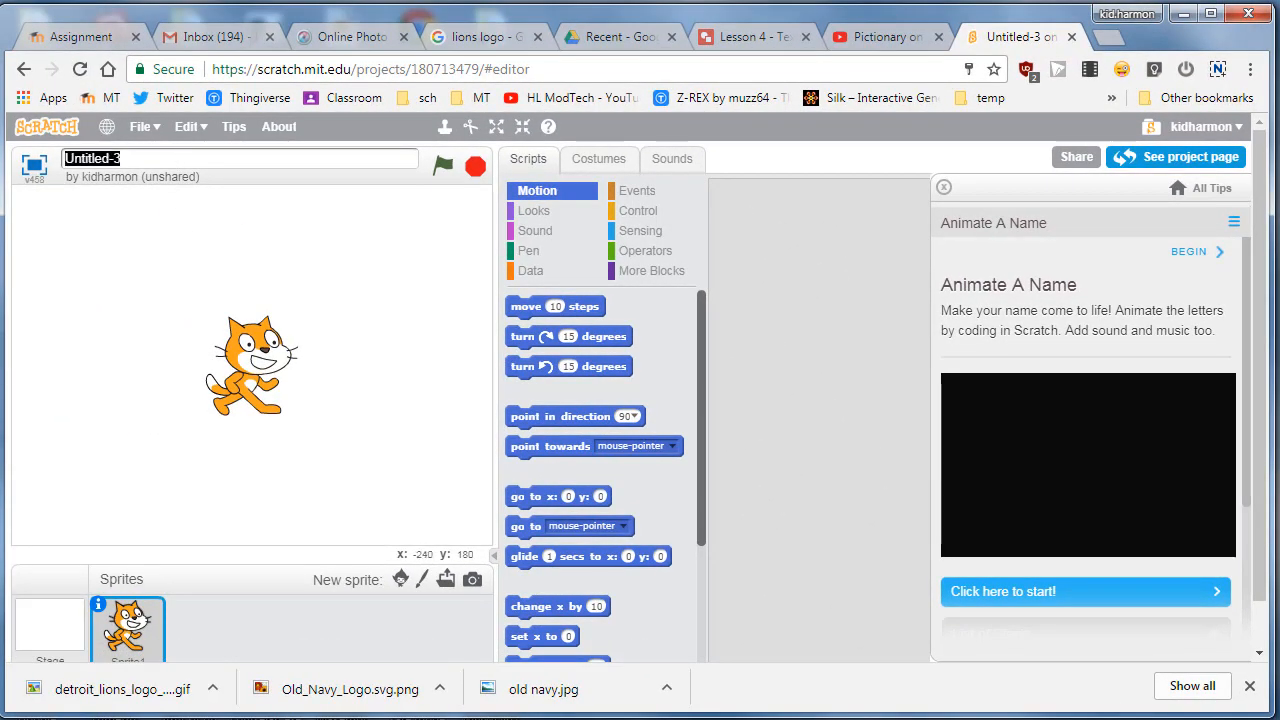
type("mike letters")
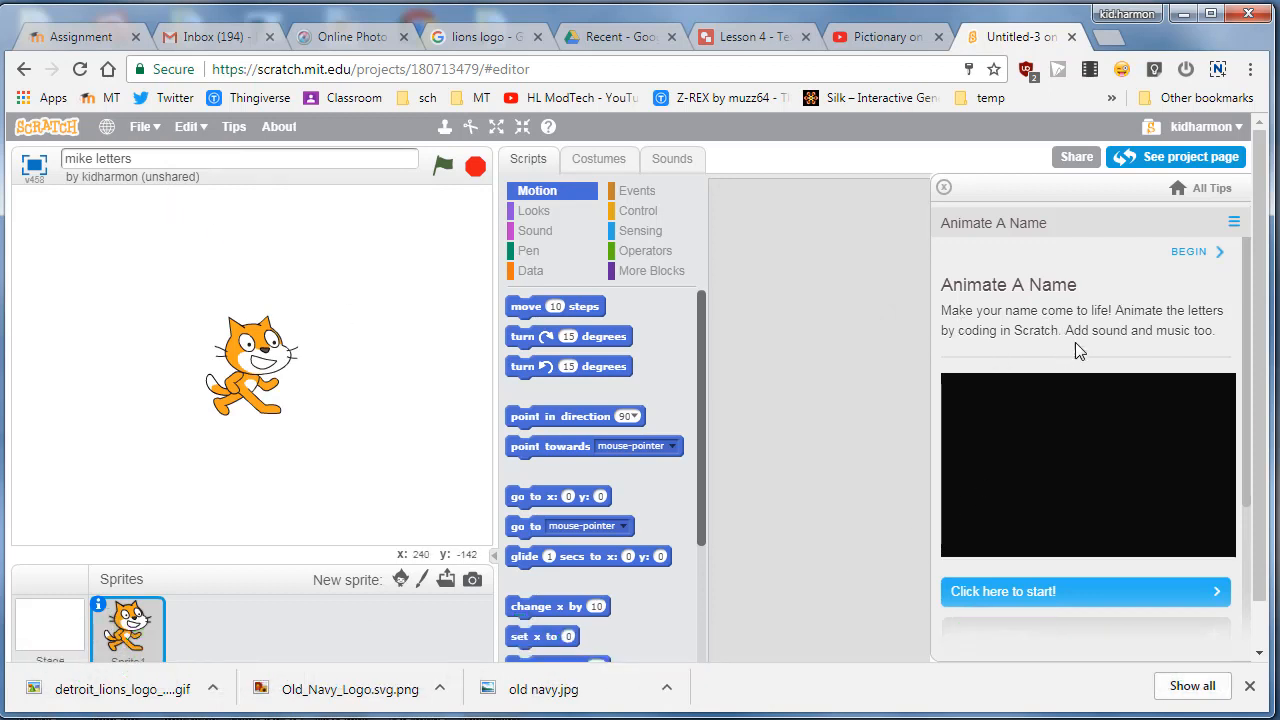
scroll("down", 3)
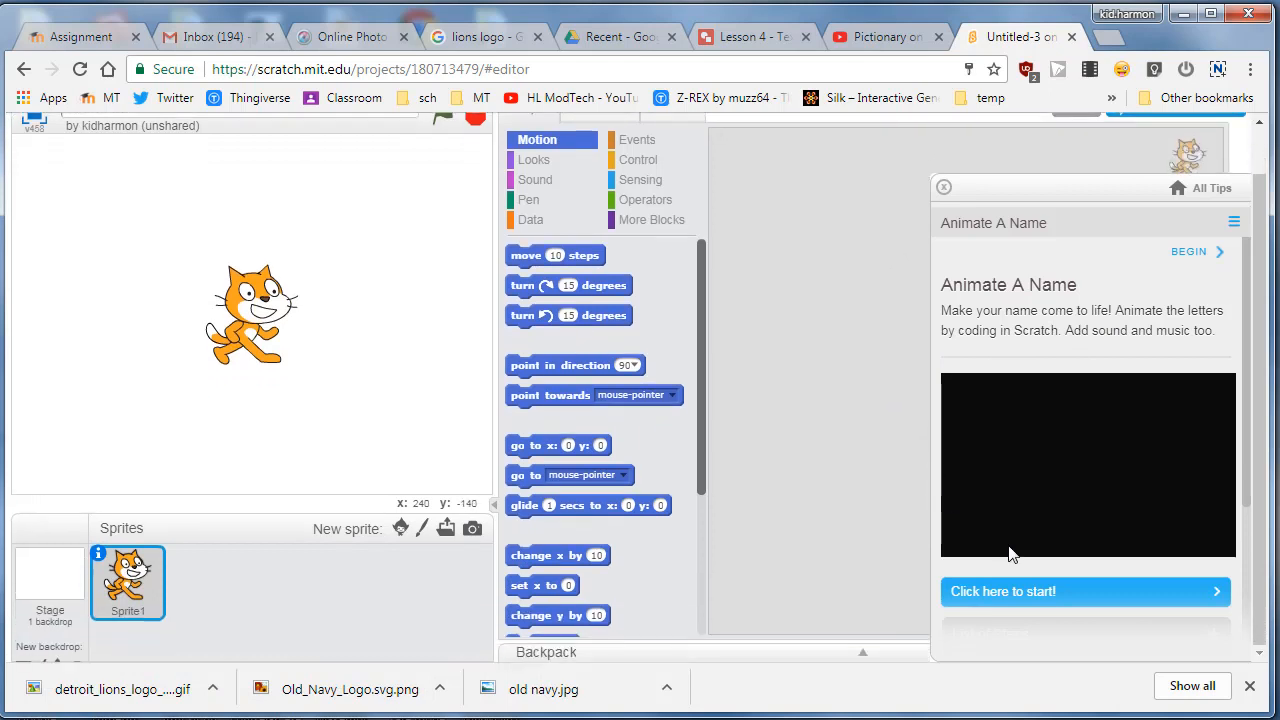
- Begin the tutorial and add the M-Glow sprite from the Letters library category
left_click(1085, 591)
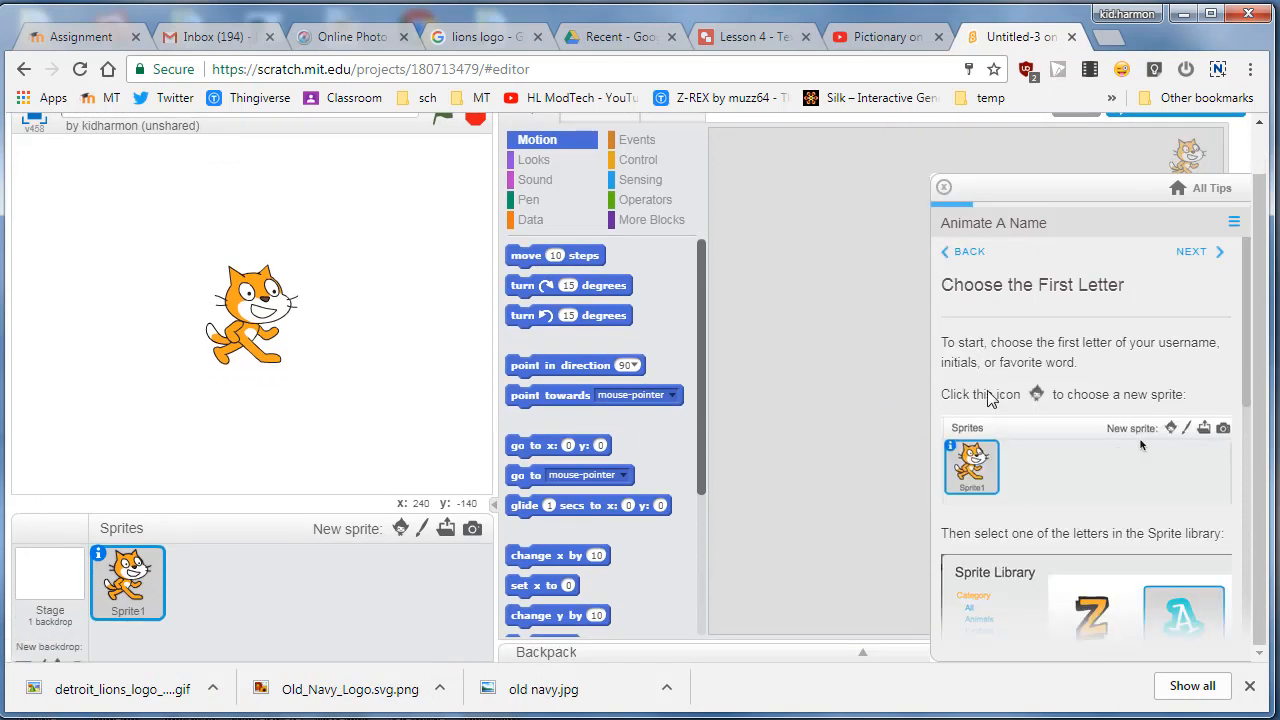
mouse_move(1172, 427)
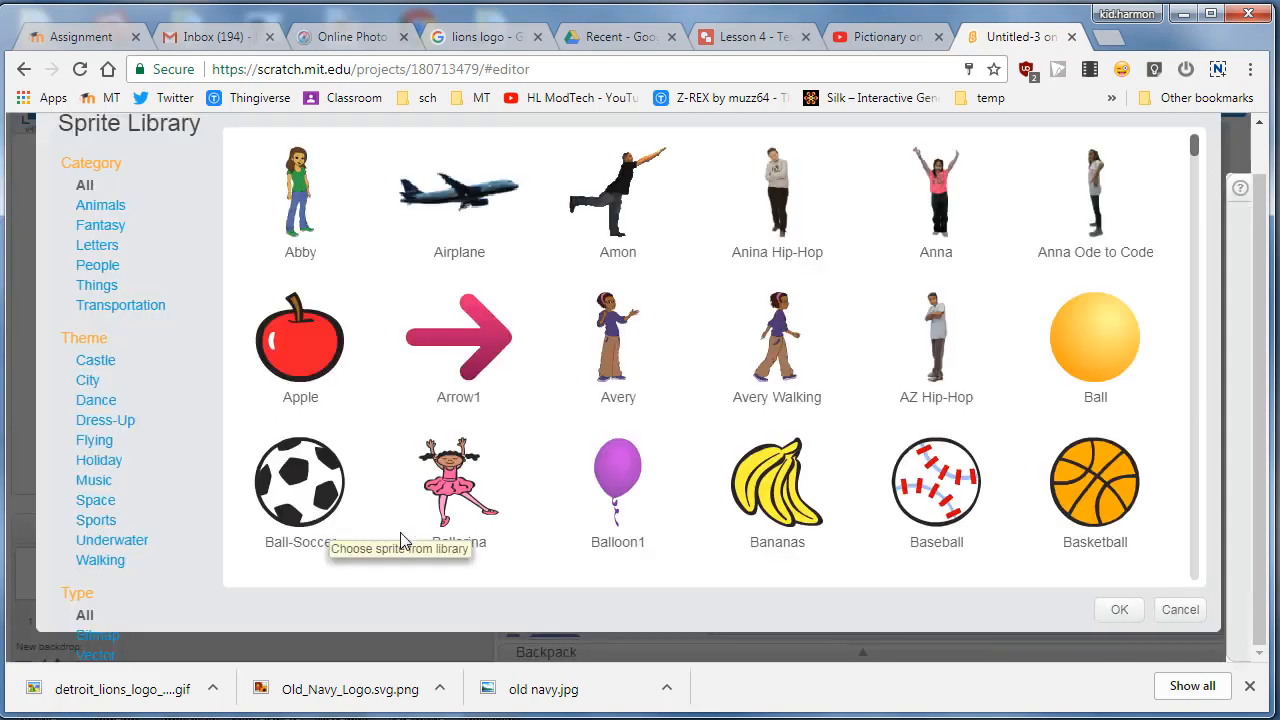
left_click(99, 244)
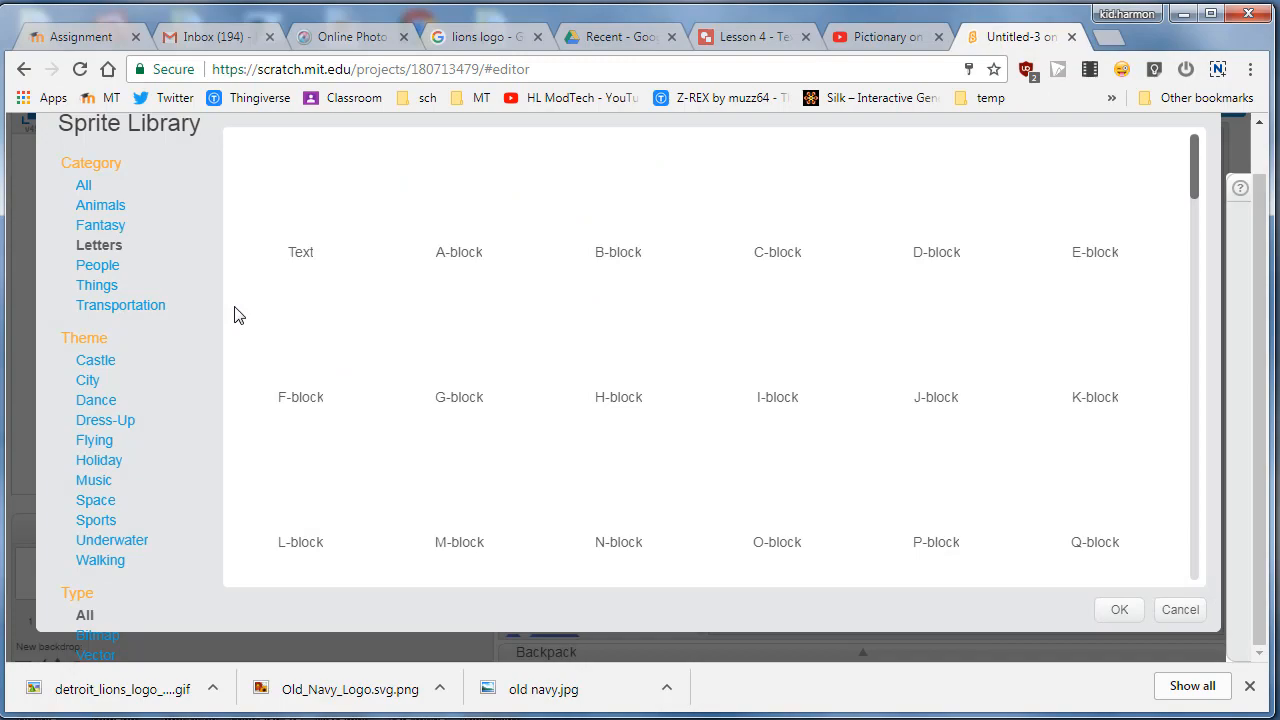
scroll("down", 3)
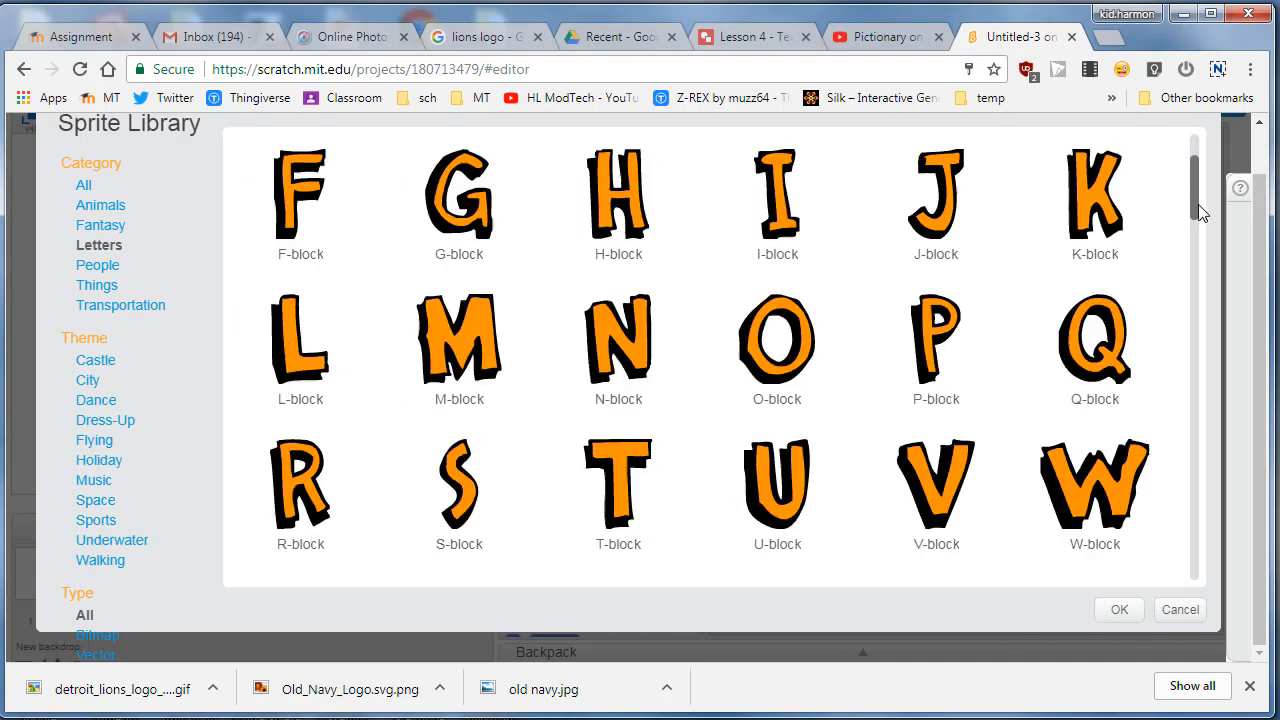
scroll("down", 3)
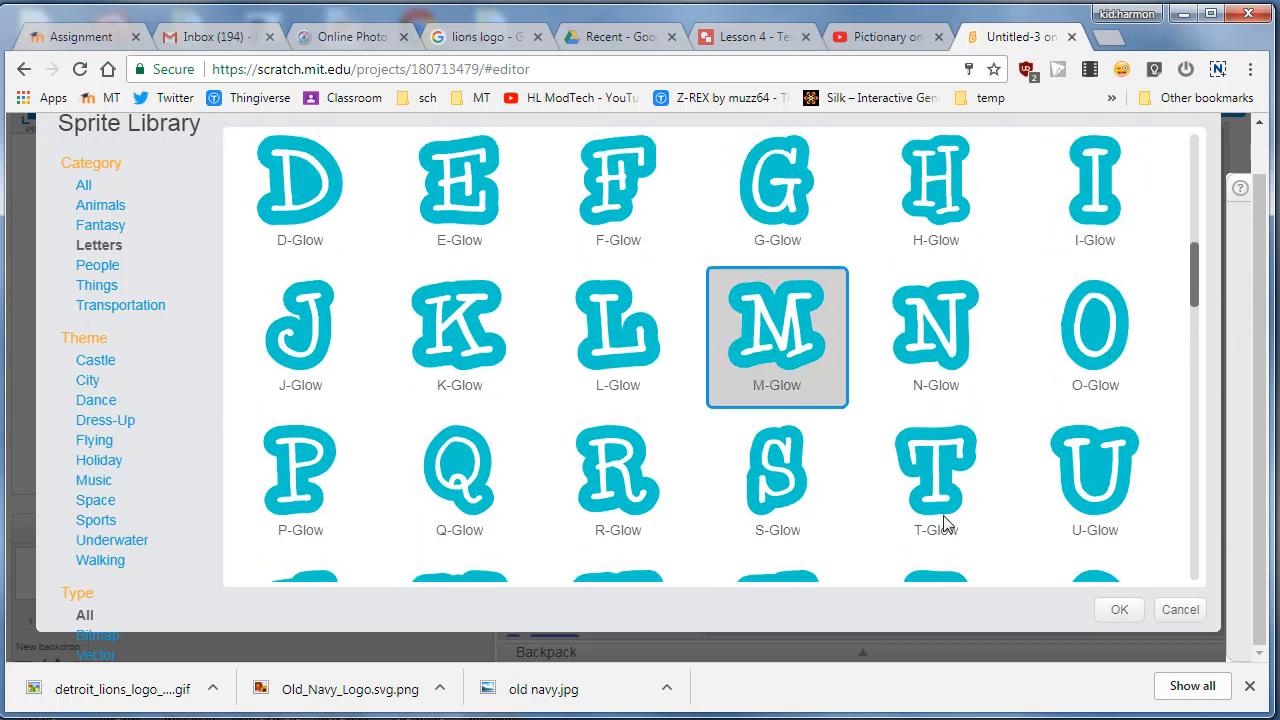
left_click(1119, 609)
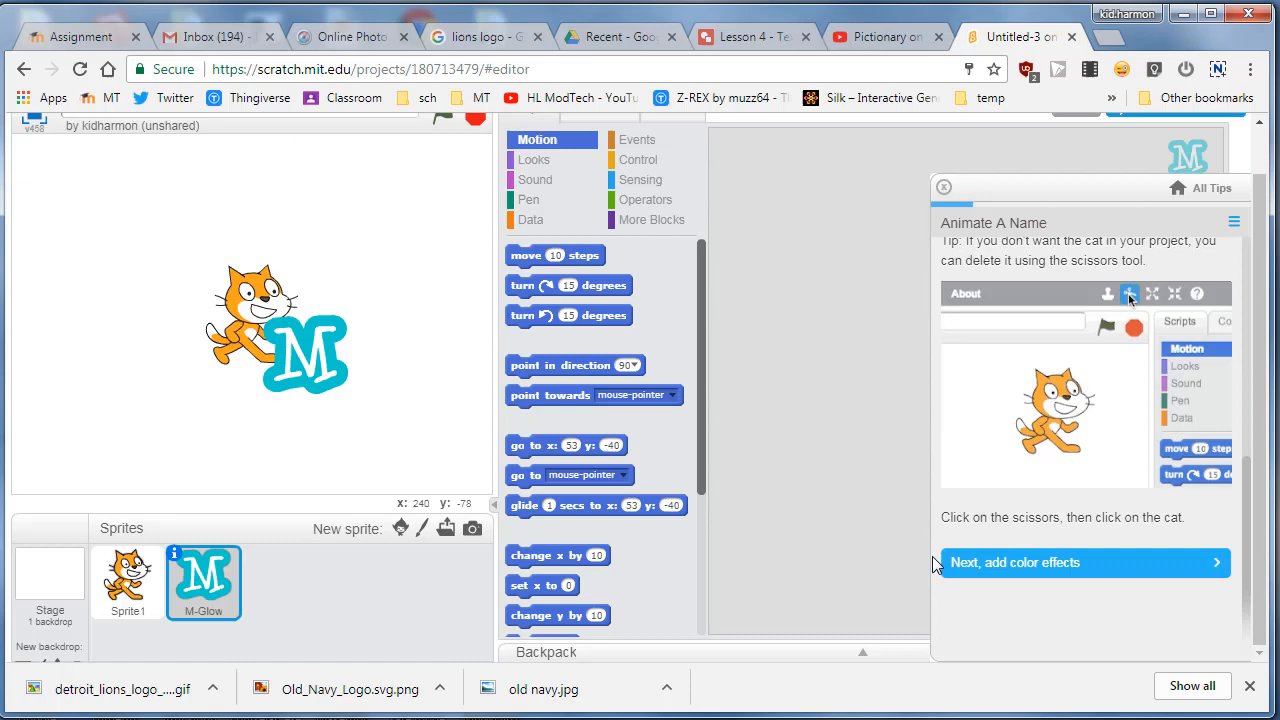
- Delete the cat with the scissors tool and move the M-Glow letter to the stage's top-left
left_click(1128, 293)
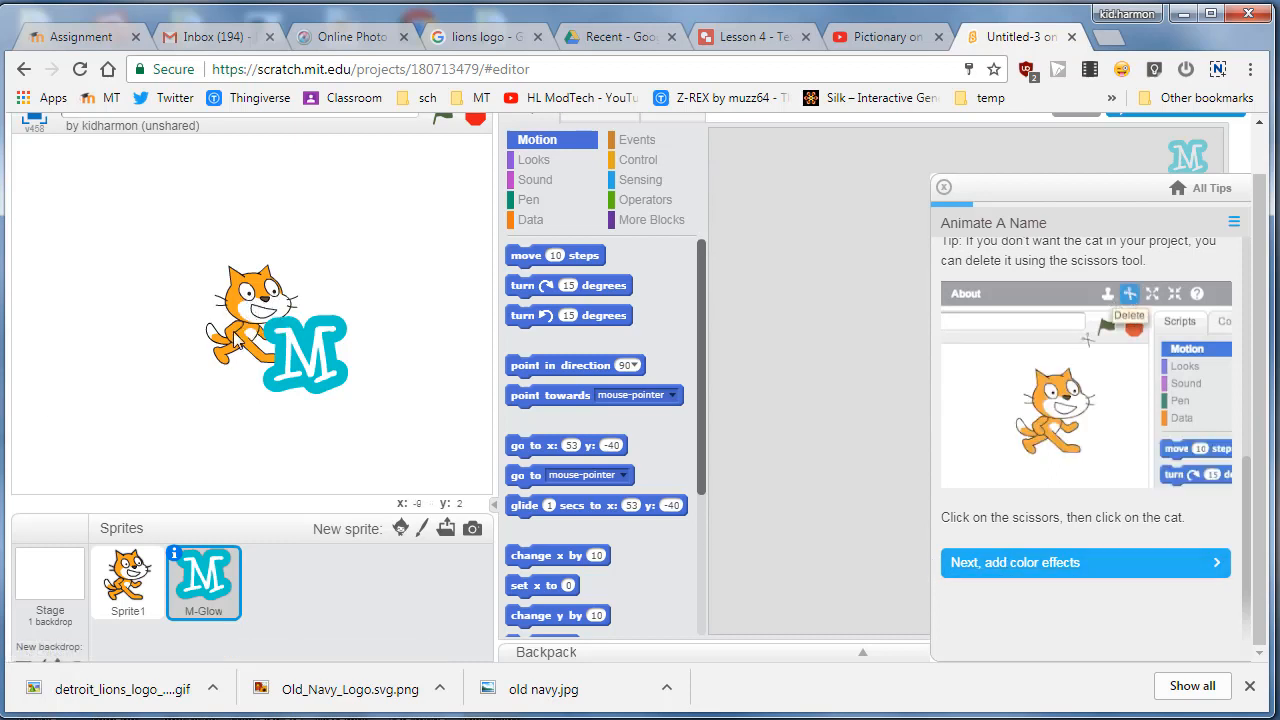
left_click(127, 582)
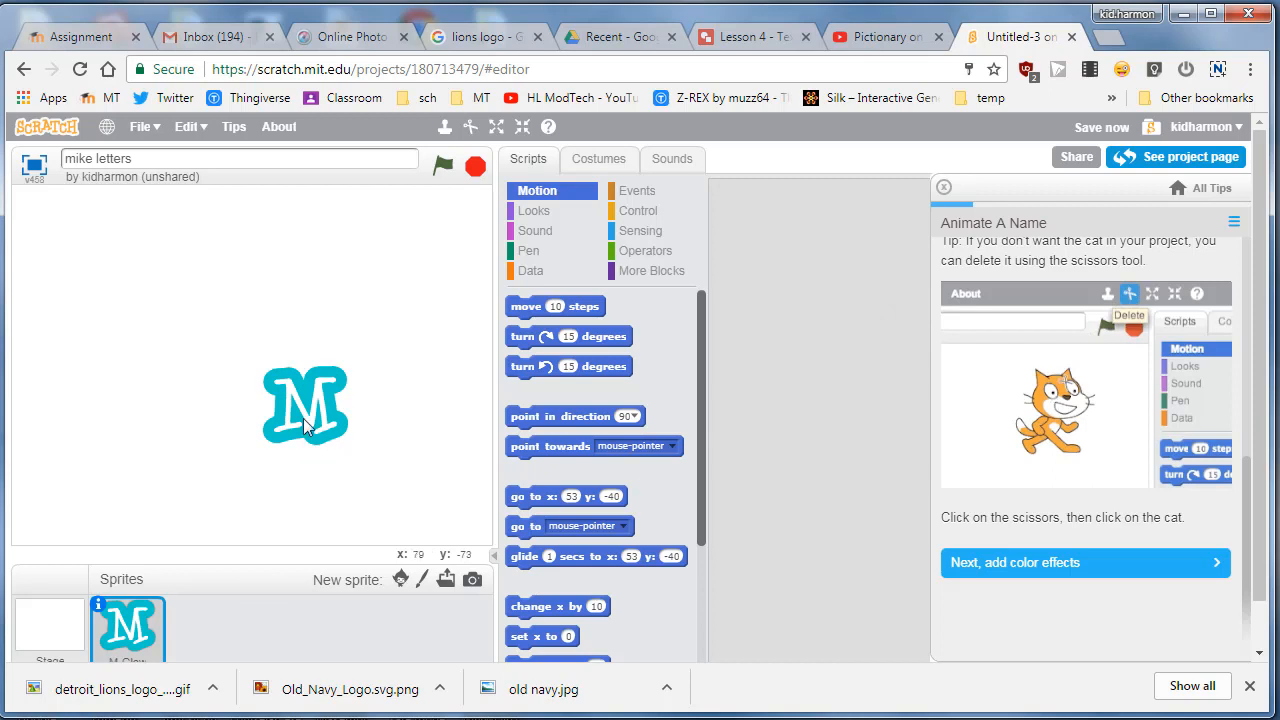
left_click_drag(305, 405, 125, 310)
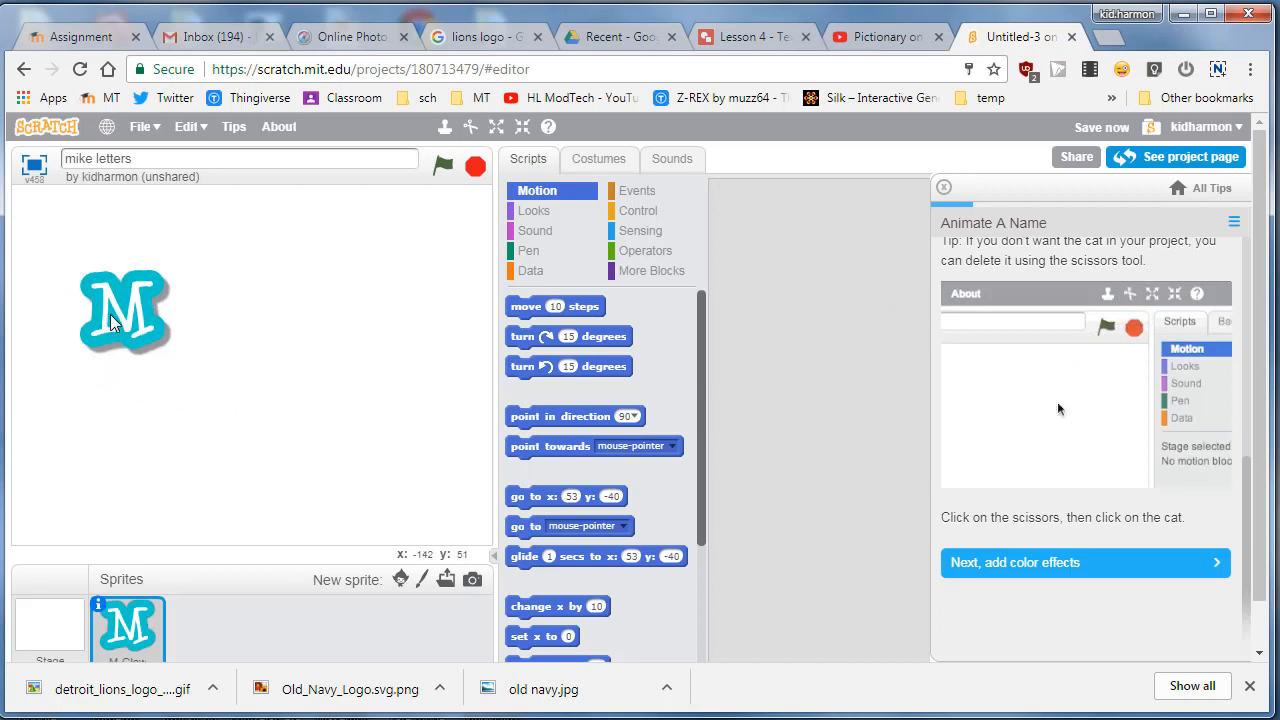
left_click(1085, 562)
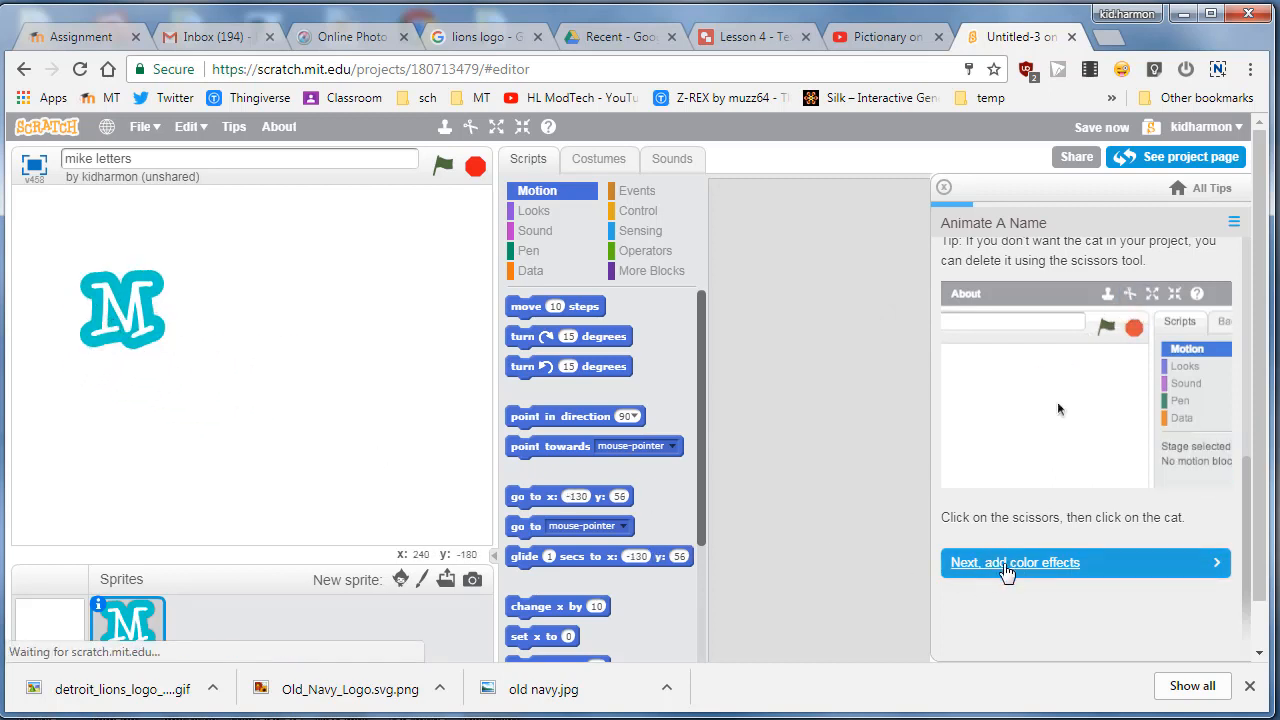
- Build a 'when flag clicked' script with 'change color effect by 25' on the M sprite
left_click(1015, 562)
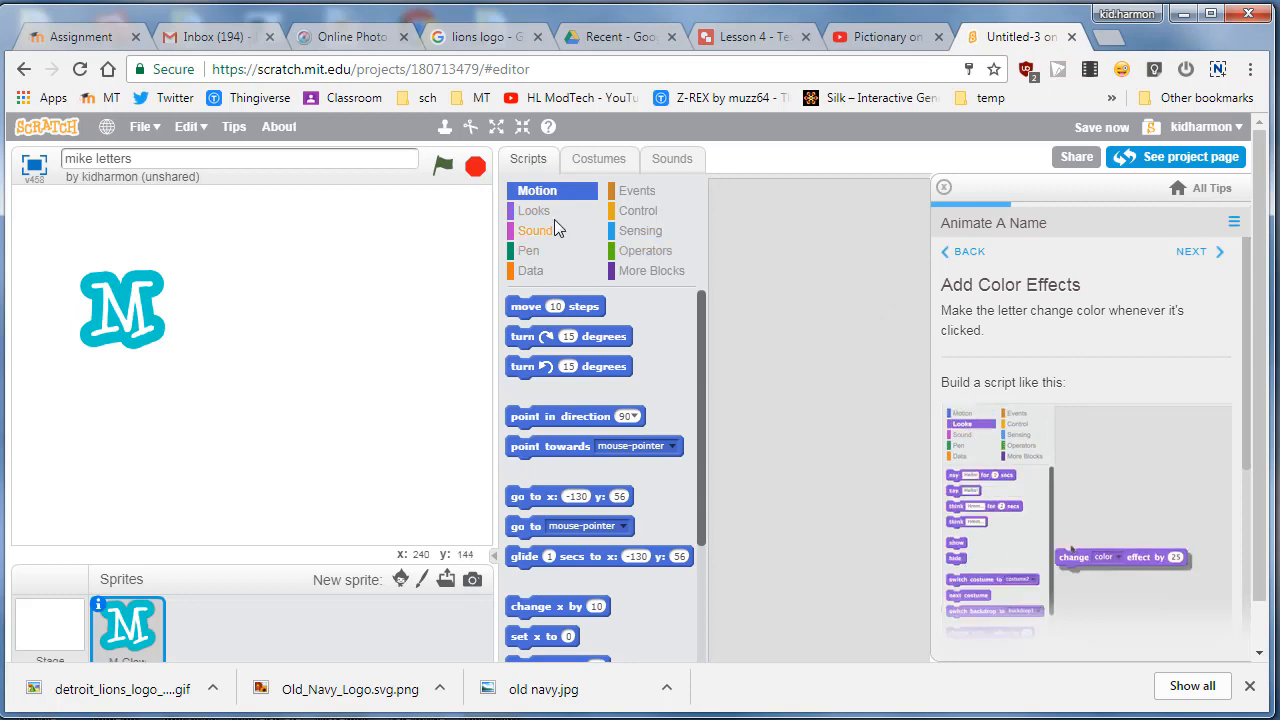
left_click(638, 190)
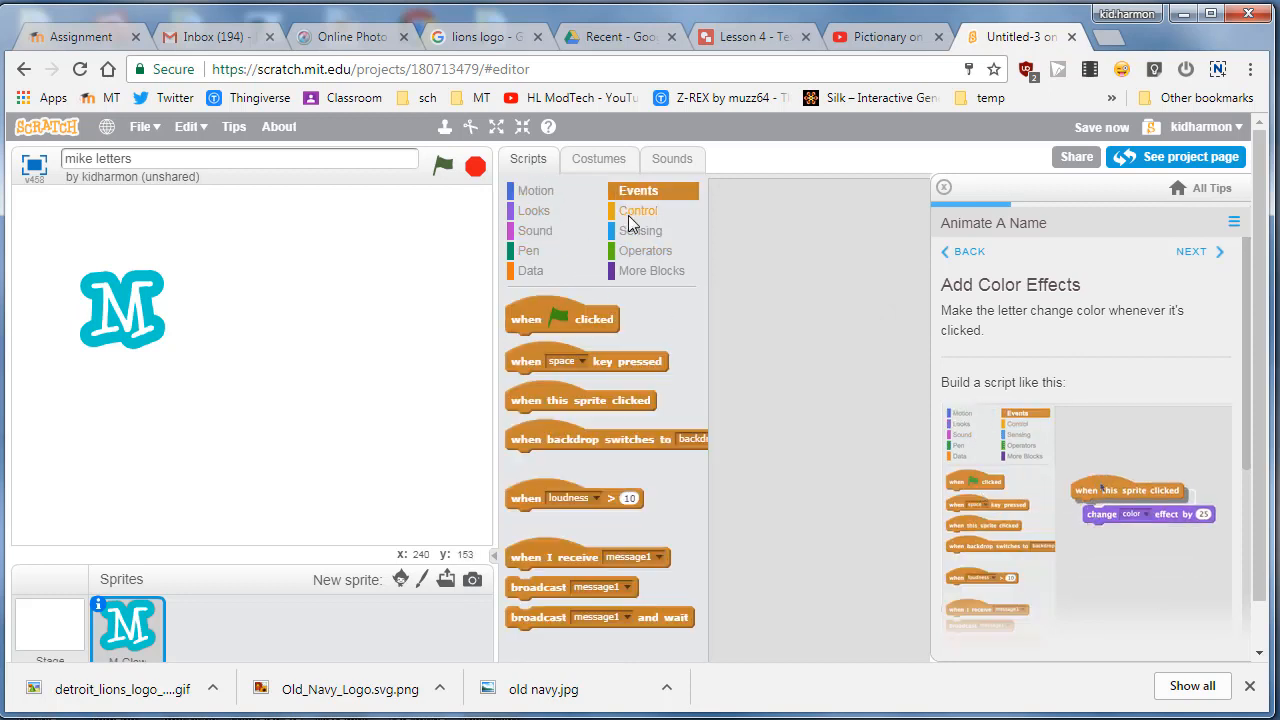
left_click_drag(562, 318, 768, 326)
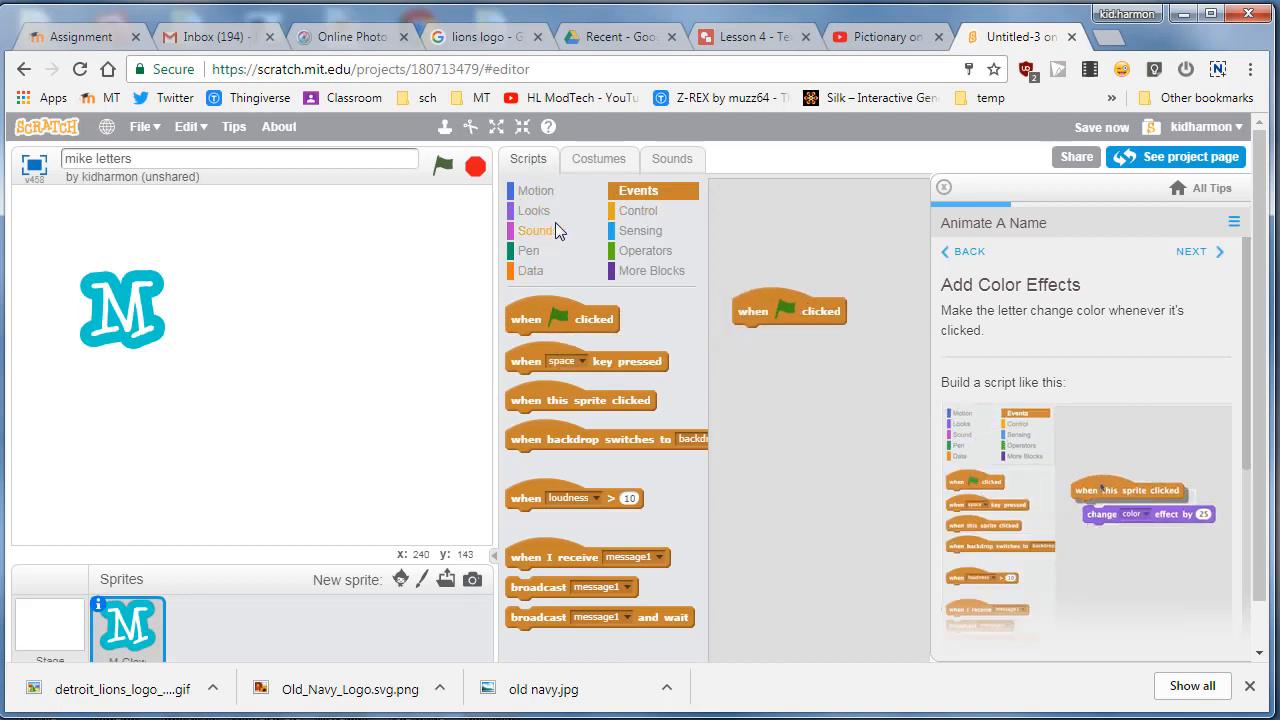
left_click(534, 210)
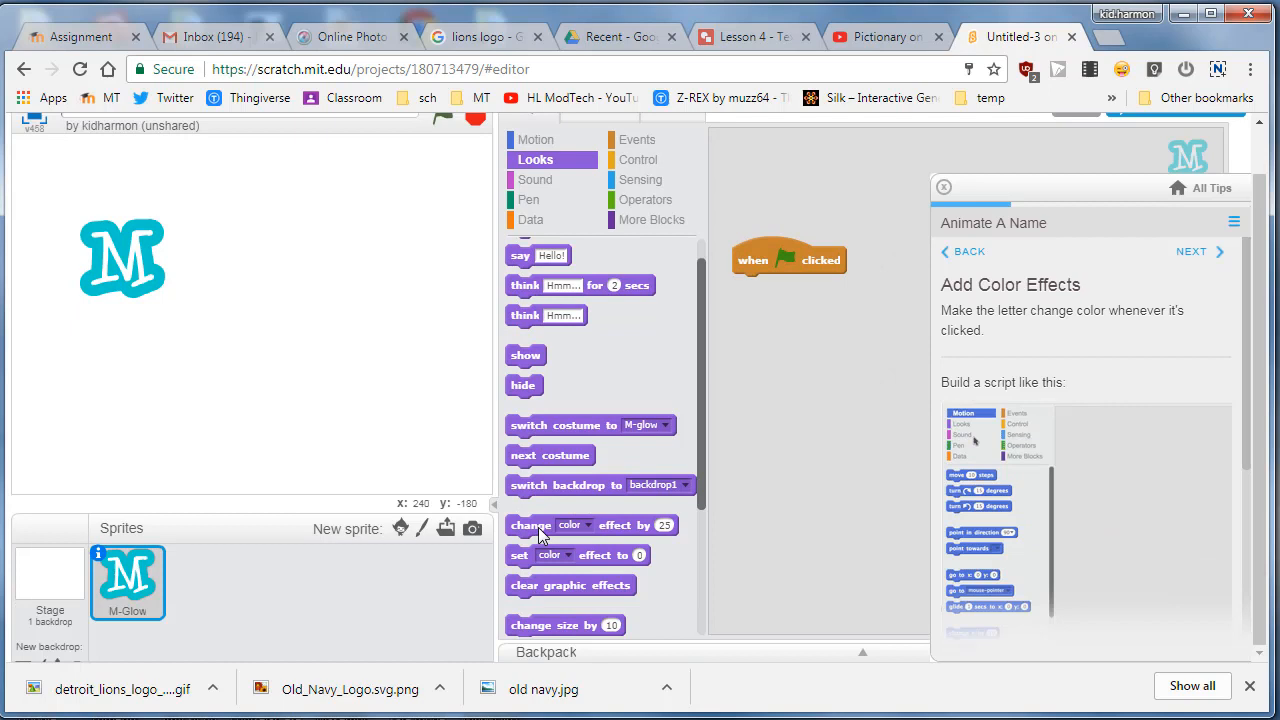
left_click_drag(565, 525, 818, 285)
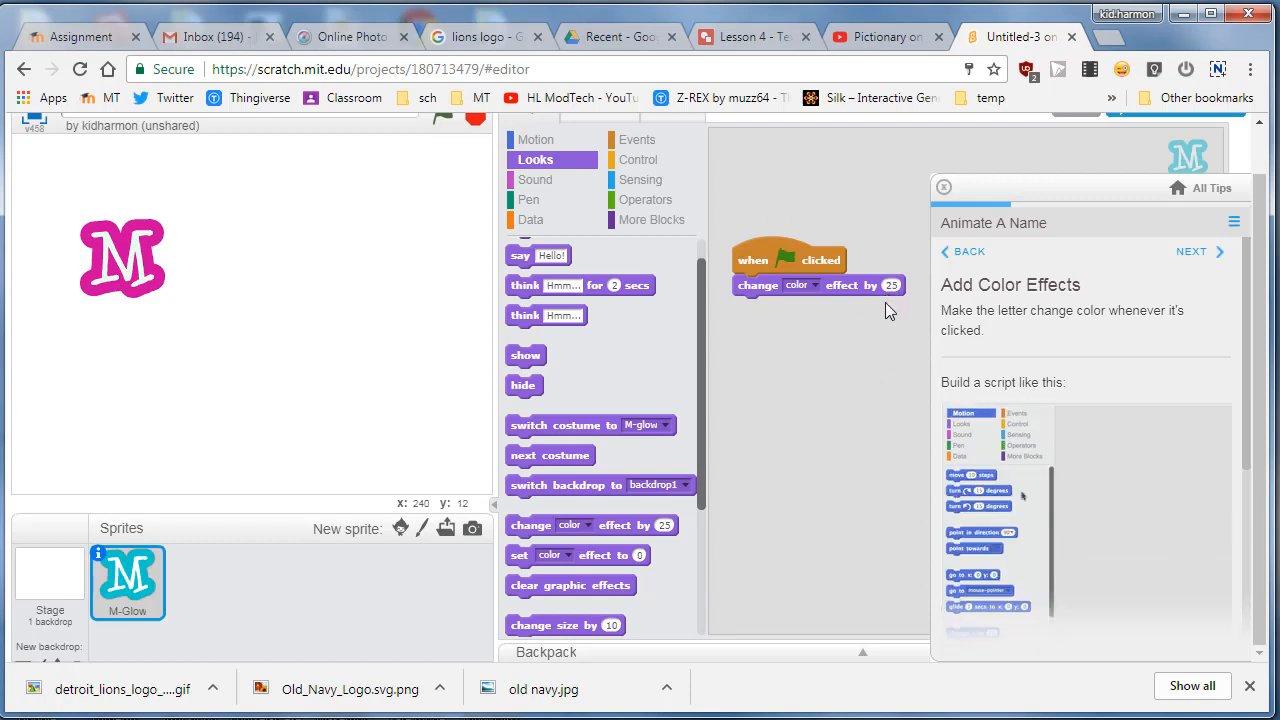
left_click(1190, 251)
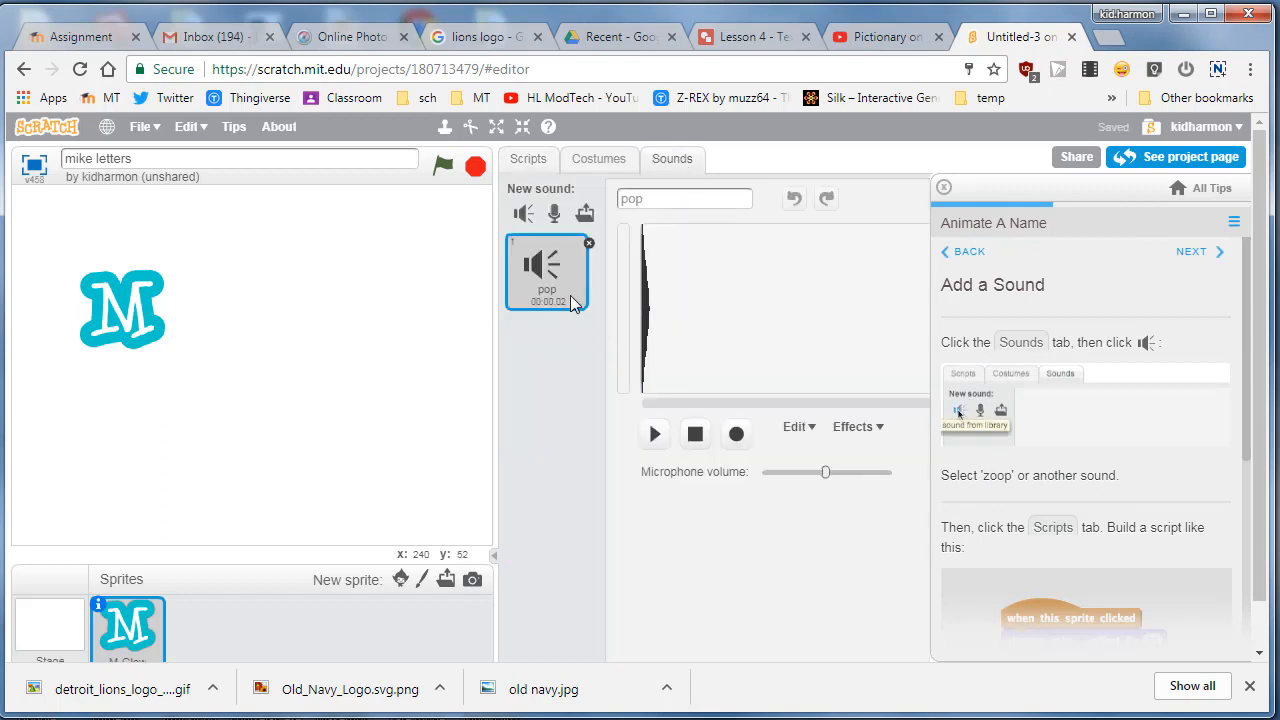
- Replace the M's default pop sound with the zoop sound from the Electronic library
left_click(589, 243)
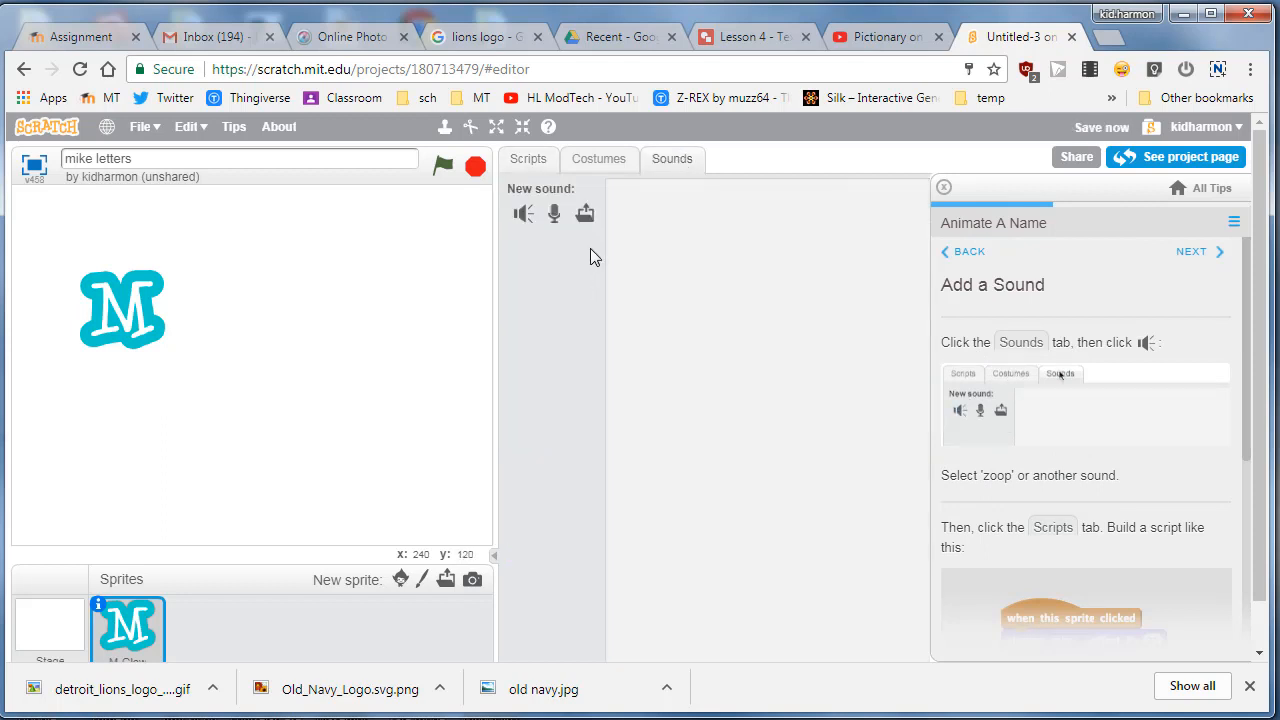
left_click(523, 213)
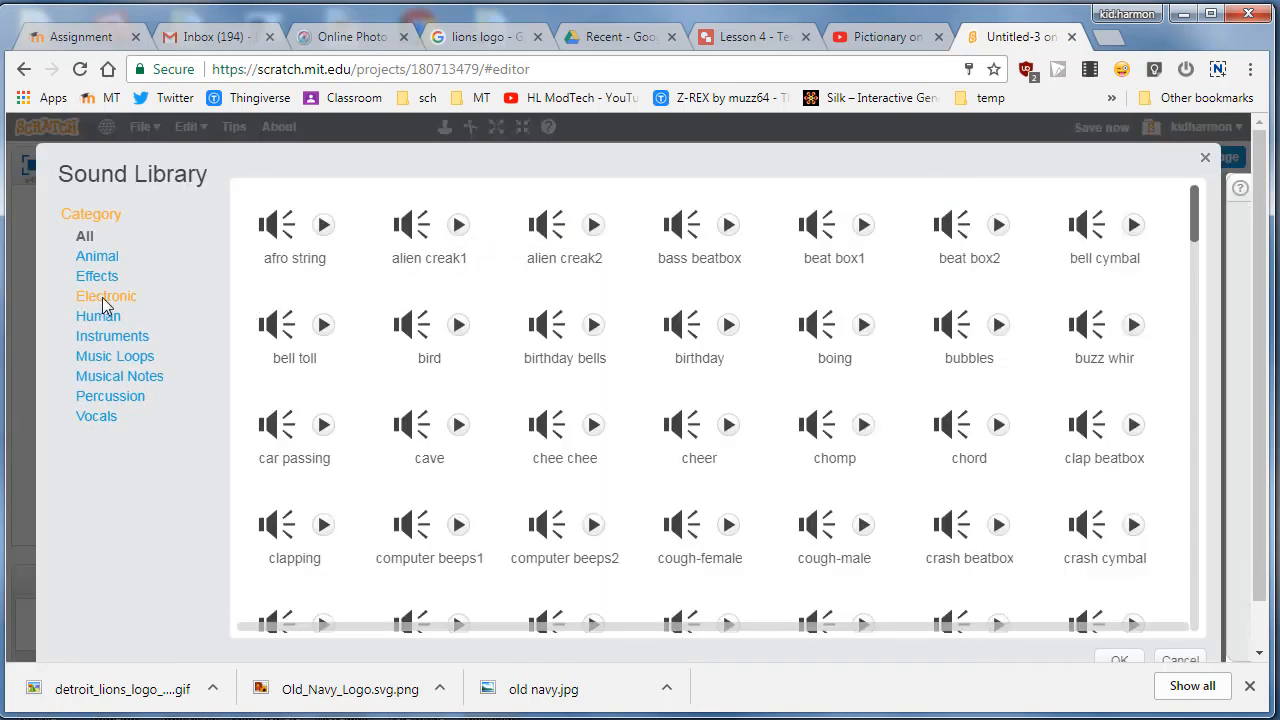
left_click(106, 296)
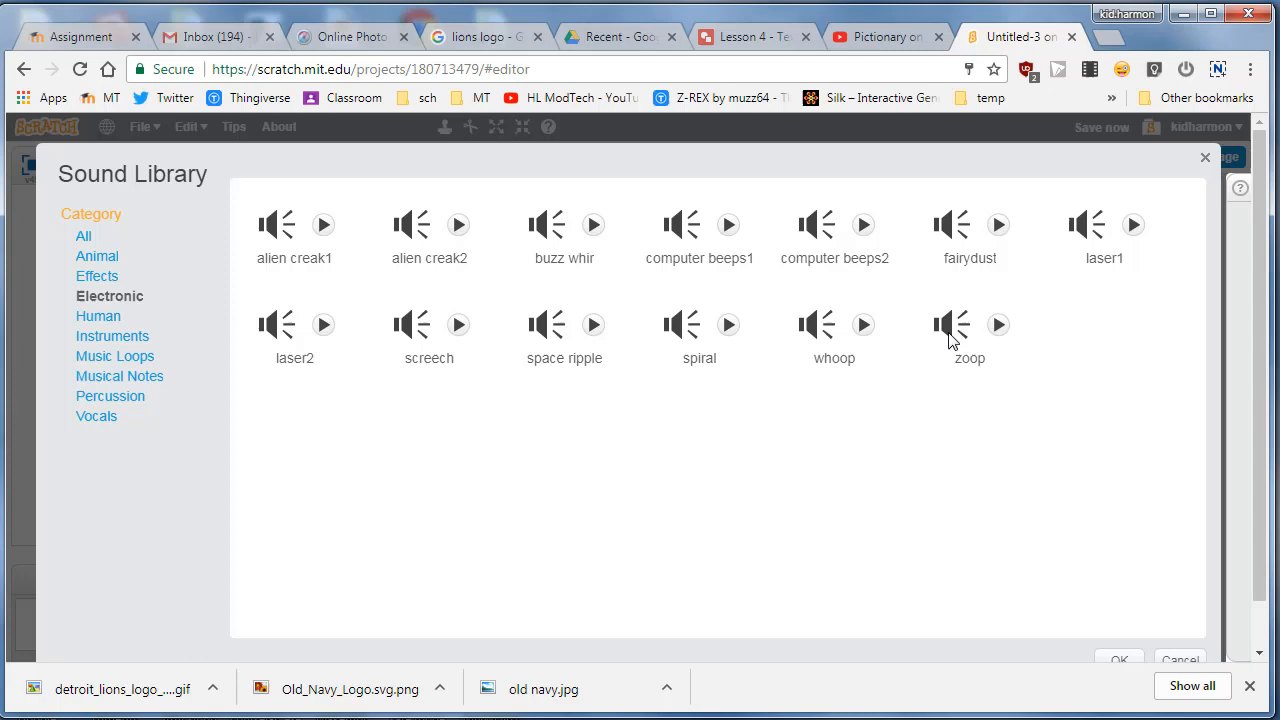
left_click(969, 333)
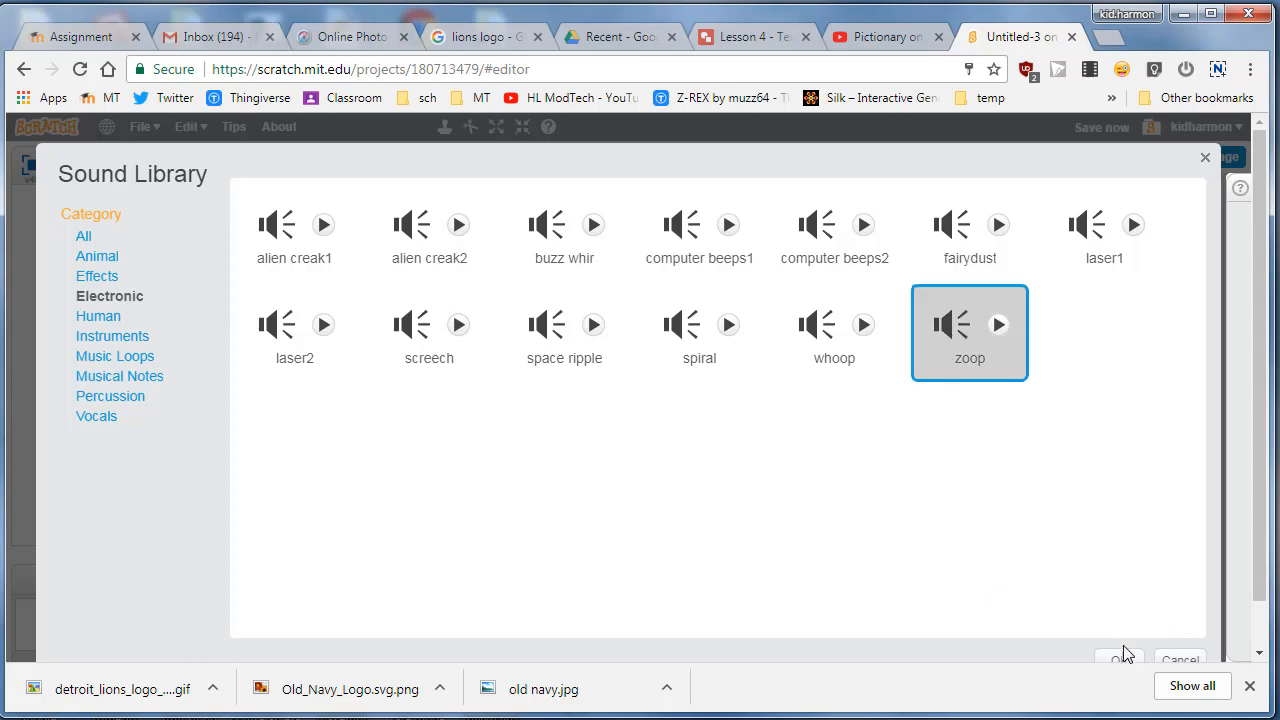
left_click(1120, 659)
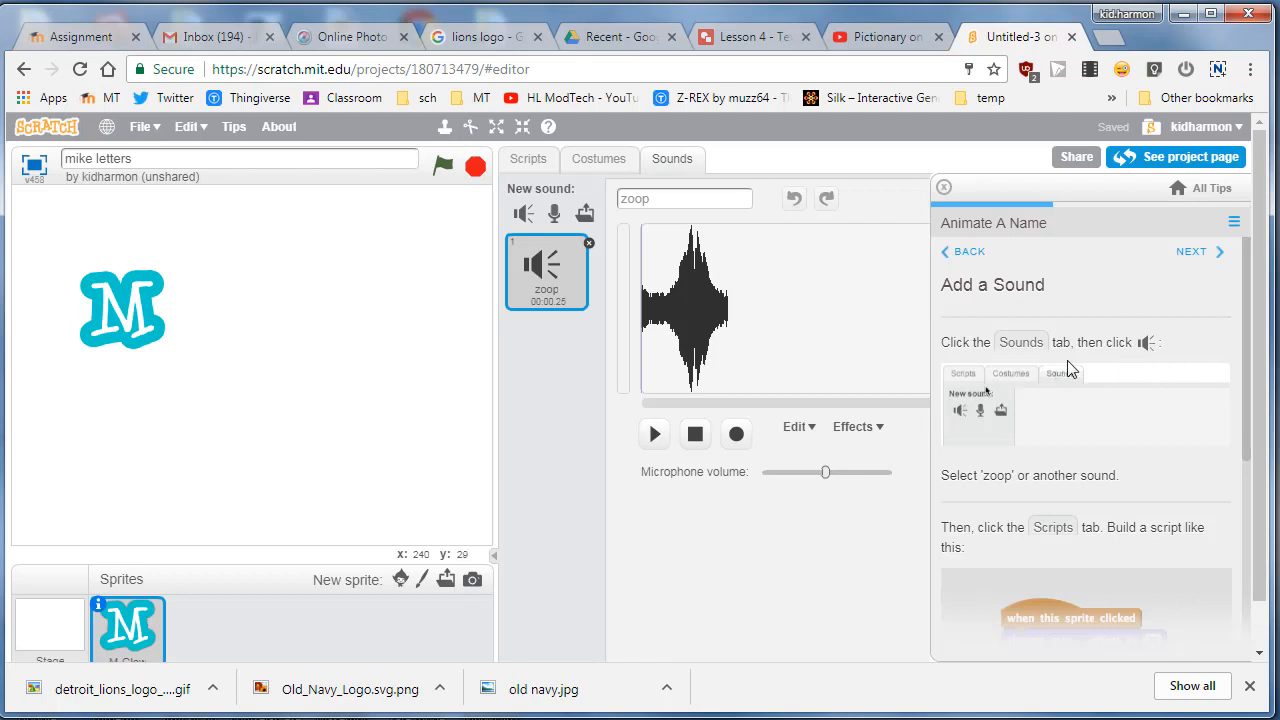
mouse_move(959, 410)
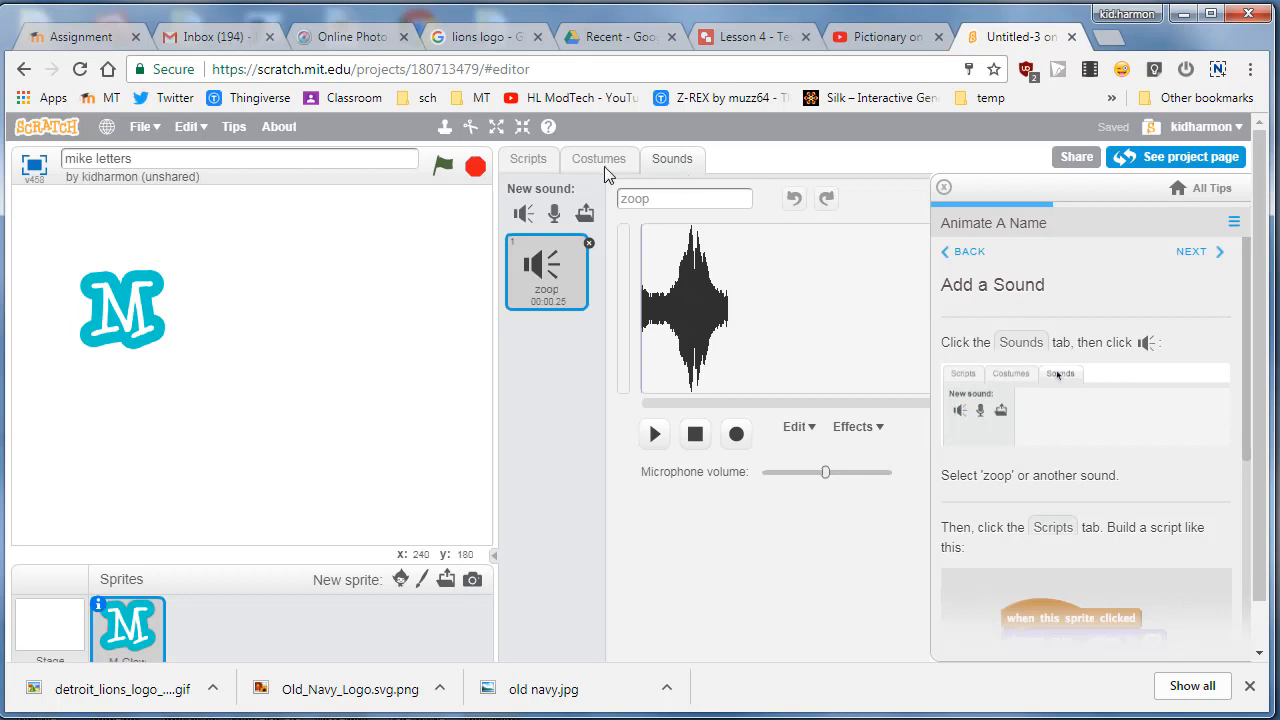
- Attach 'play sound zoop' under the colour effect block and run the script twice
left_click(528, 159)
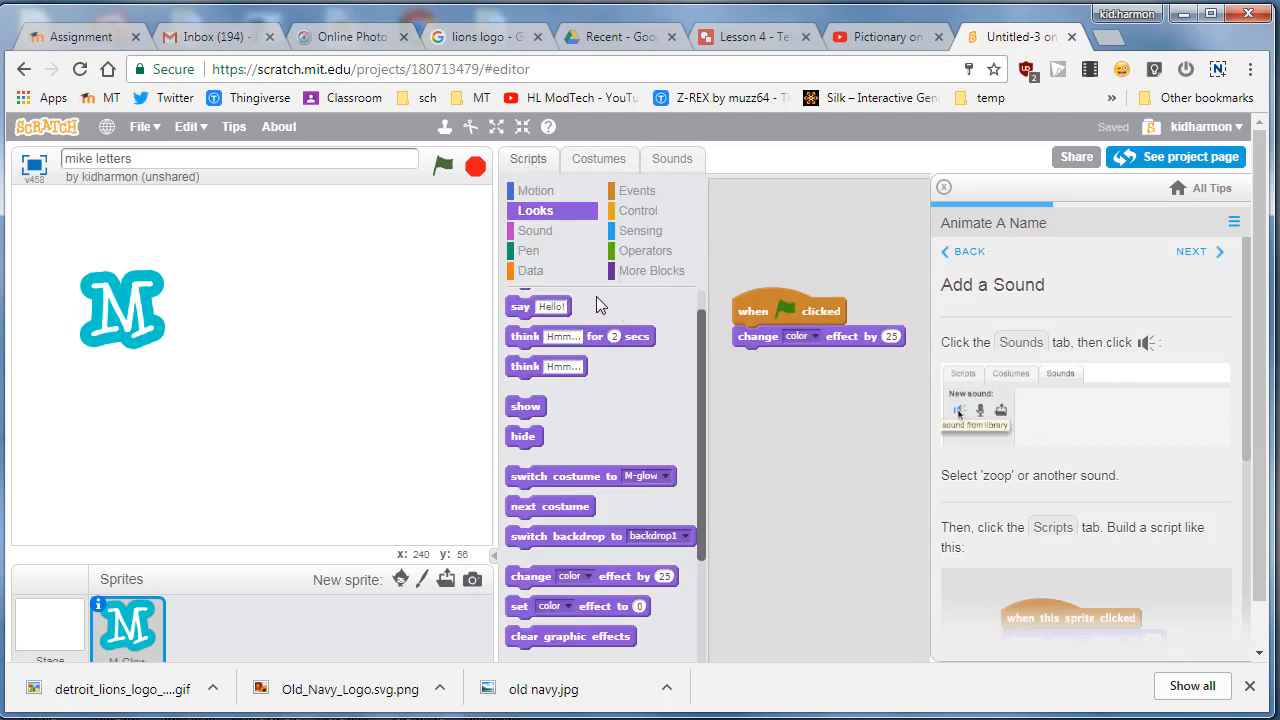
left_click(535, 230)
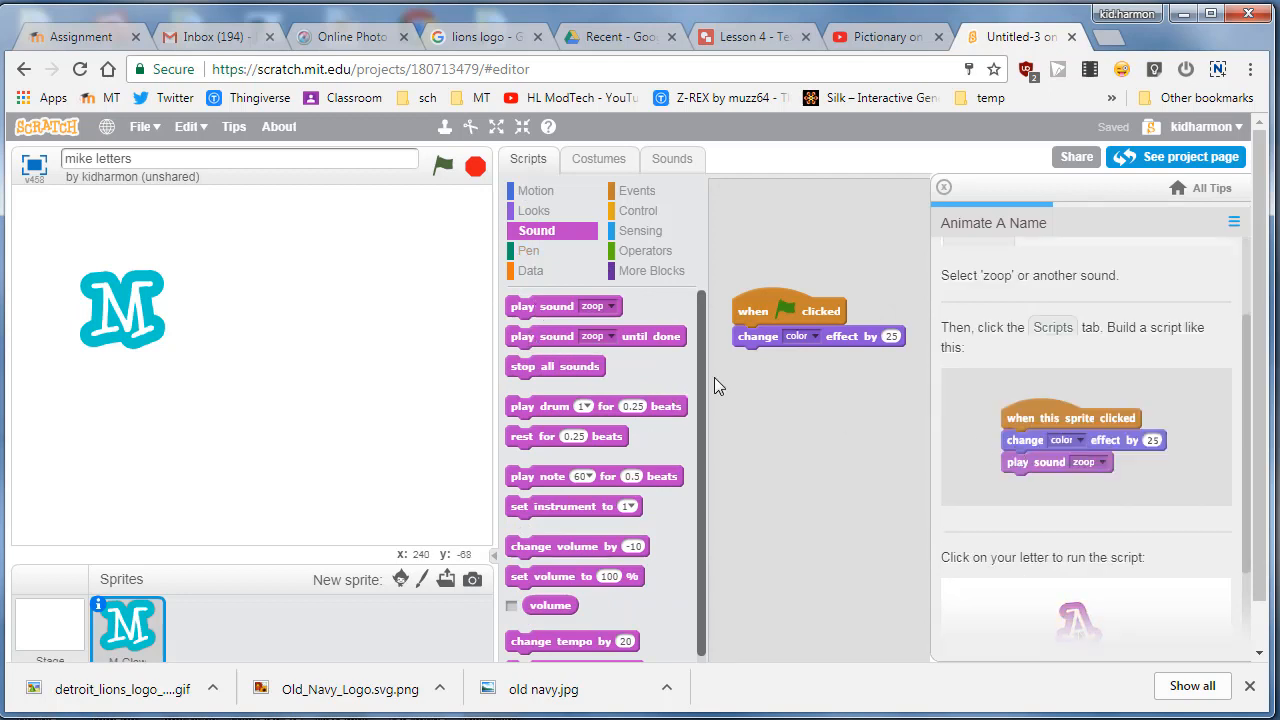
left_click_drag(563, 306, 790, 355)
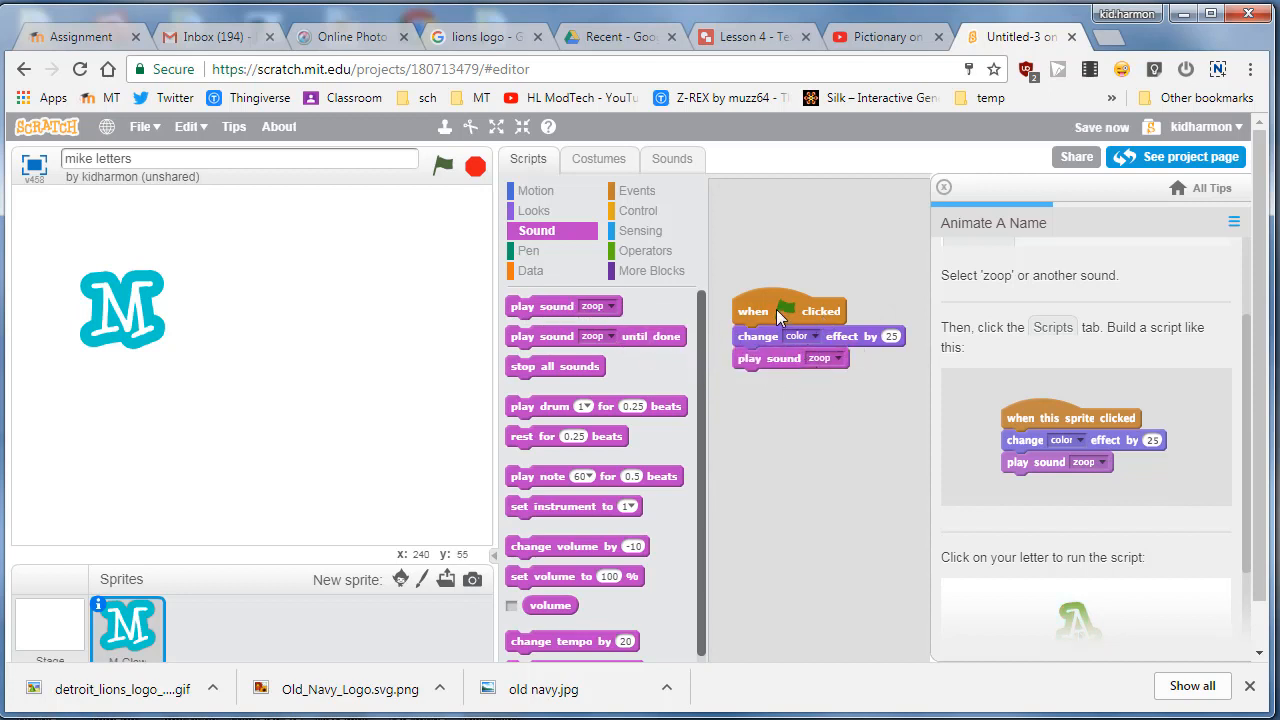
left_click(785, 311)
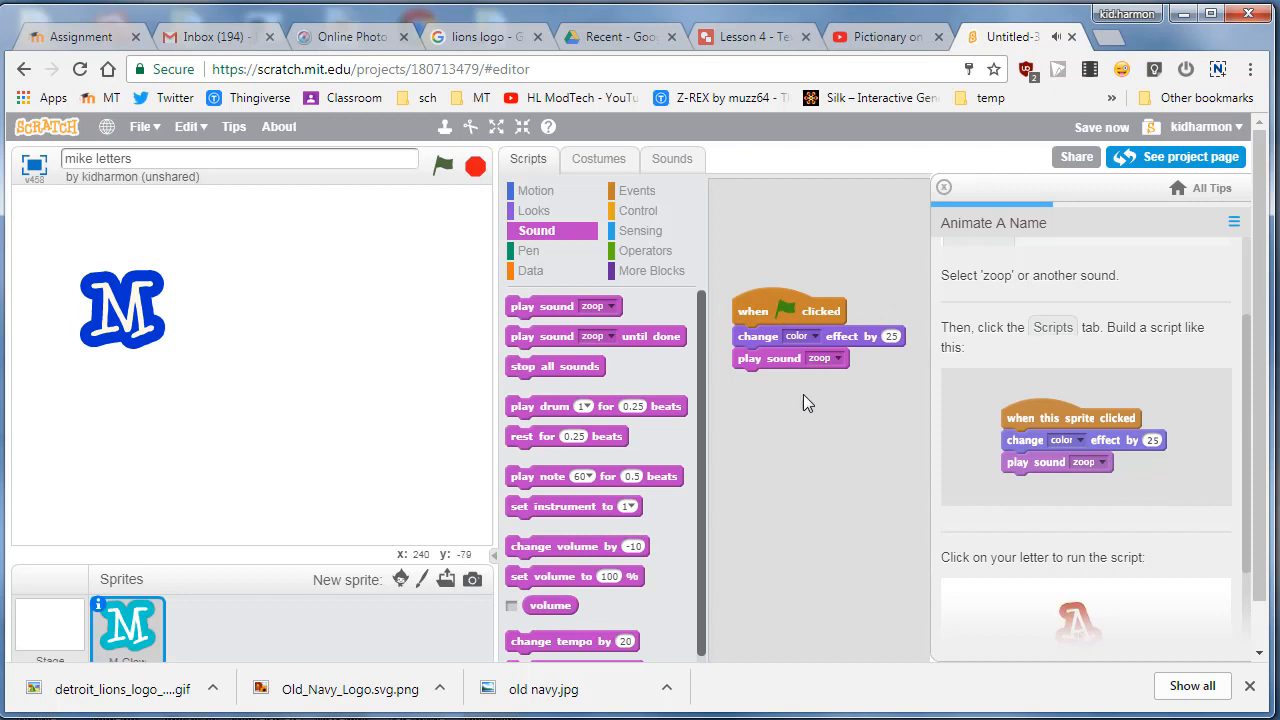
left_click(788, 311)
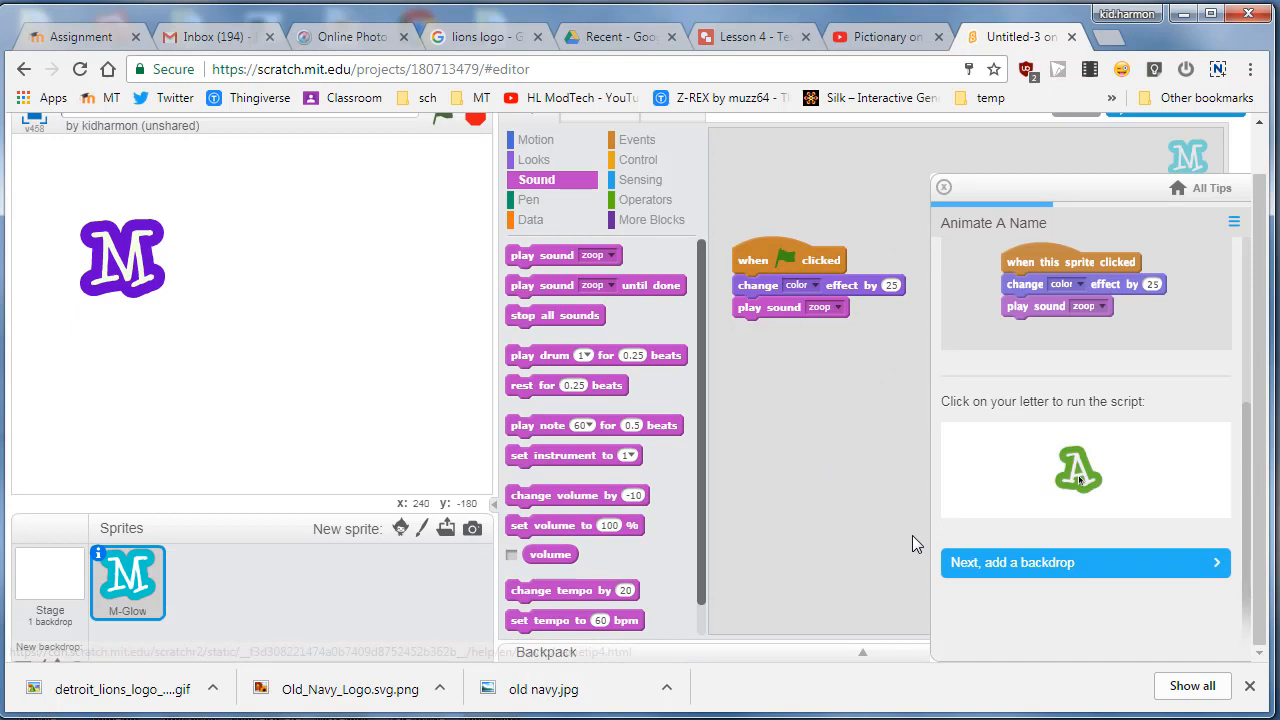
- Add the desert backdrop to the stage from the backdrop library
left_click(1085, 562)
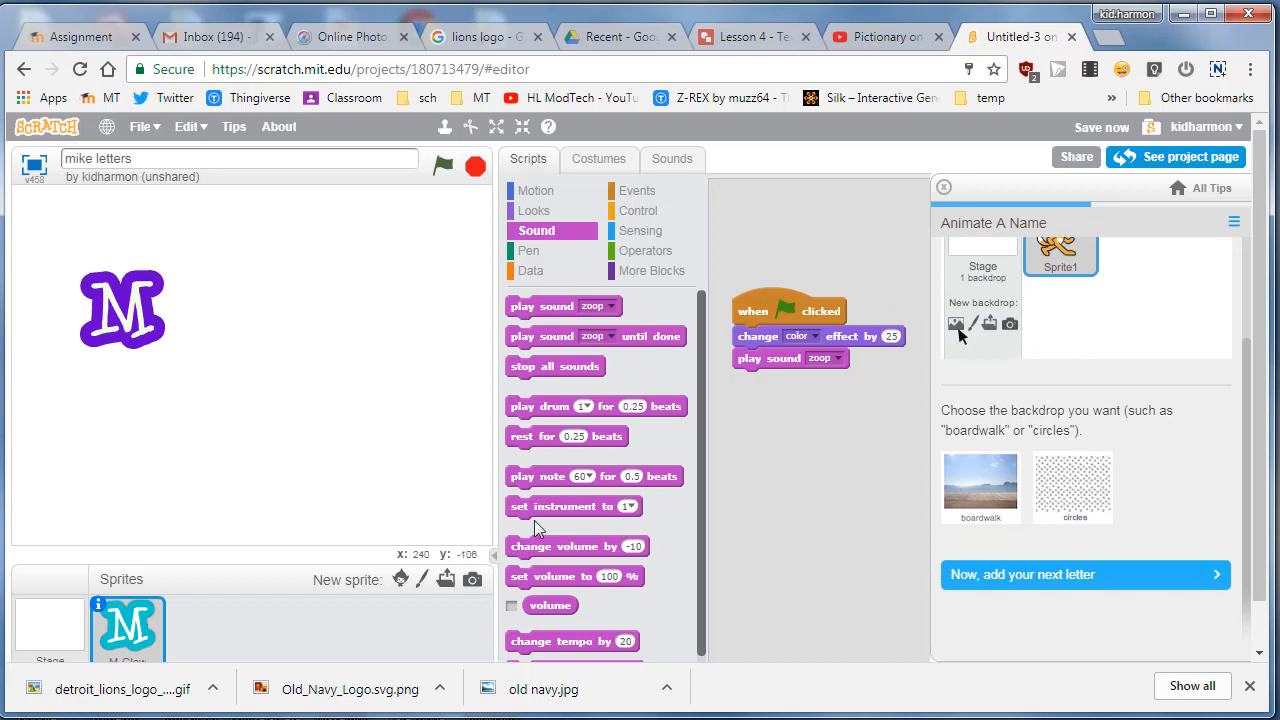
mouse_move(58, 630)
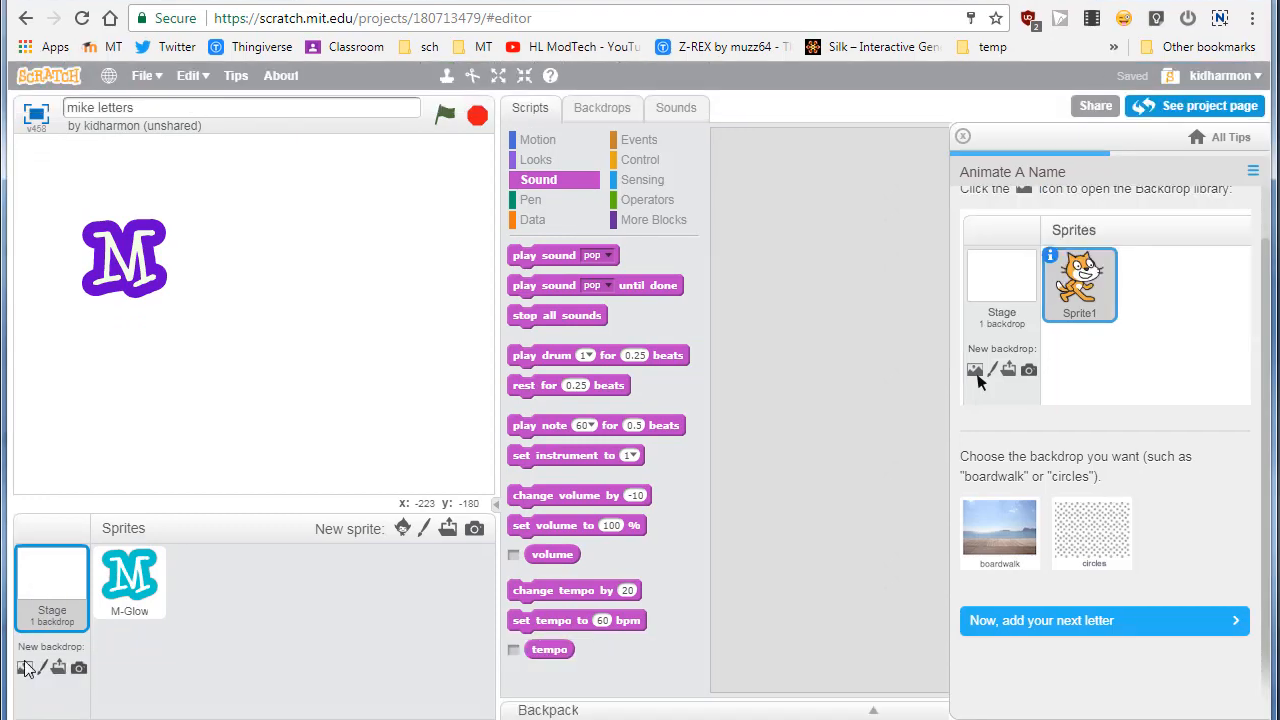
left_click(28, 668)
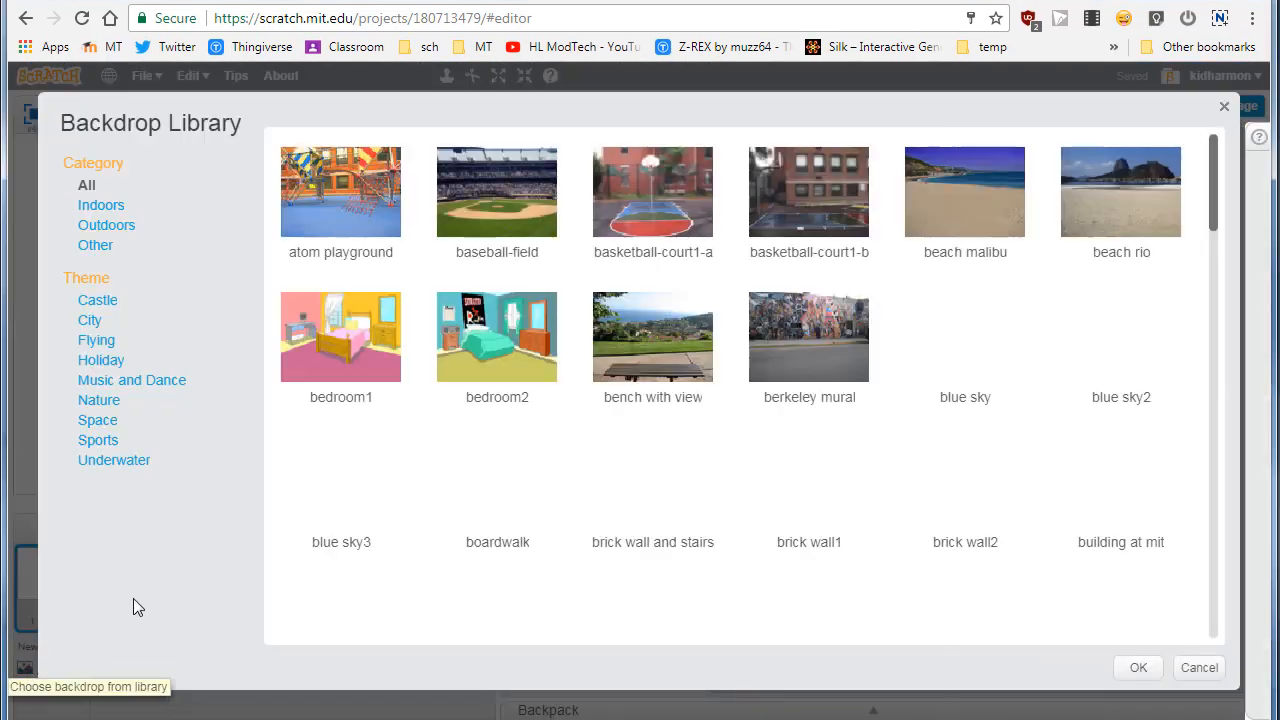
scroll("down", 3)
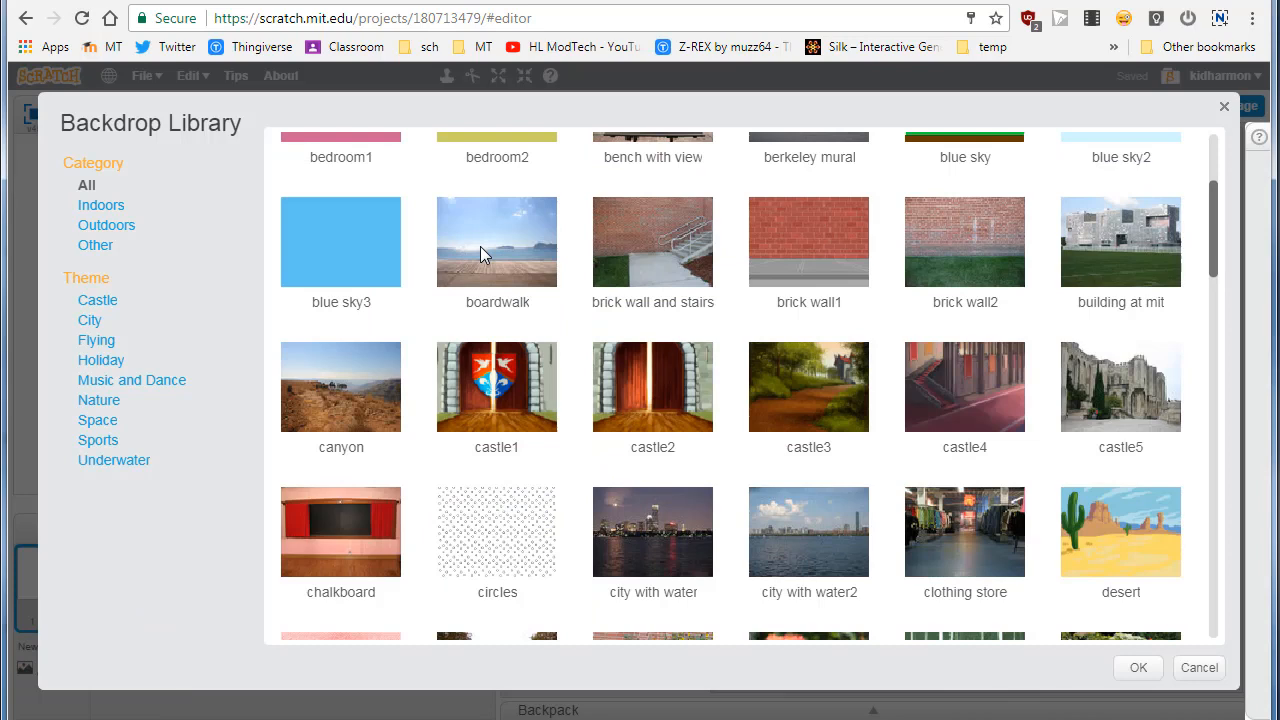
mouse_move(983, 533)
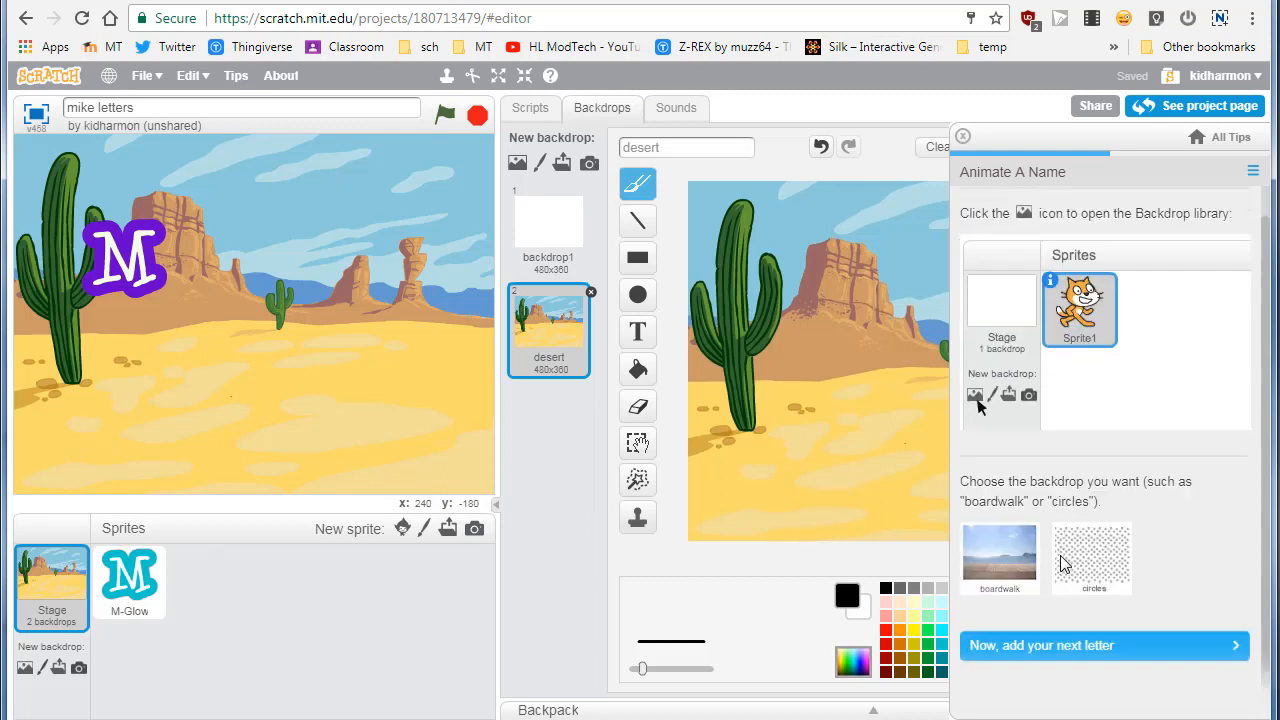
left_click(1103, 645)
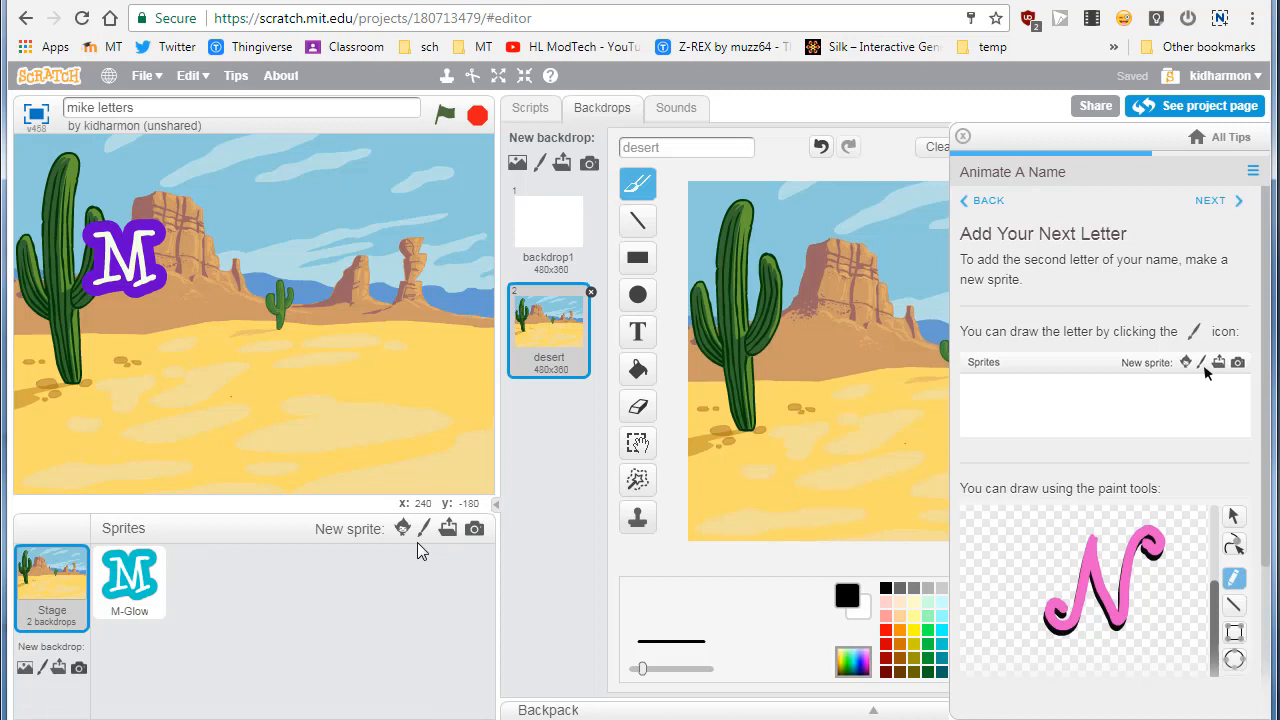
mouse_move(423, 528)
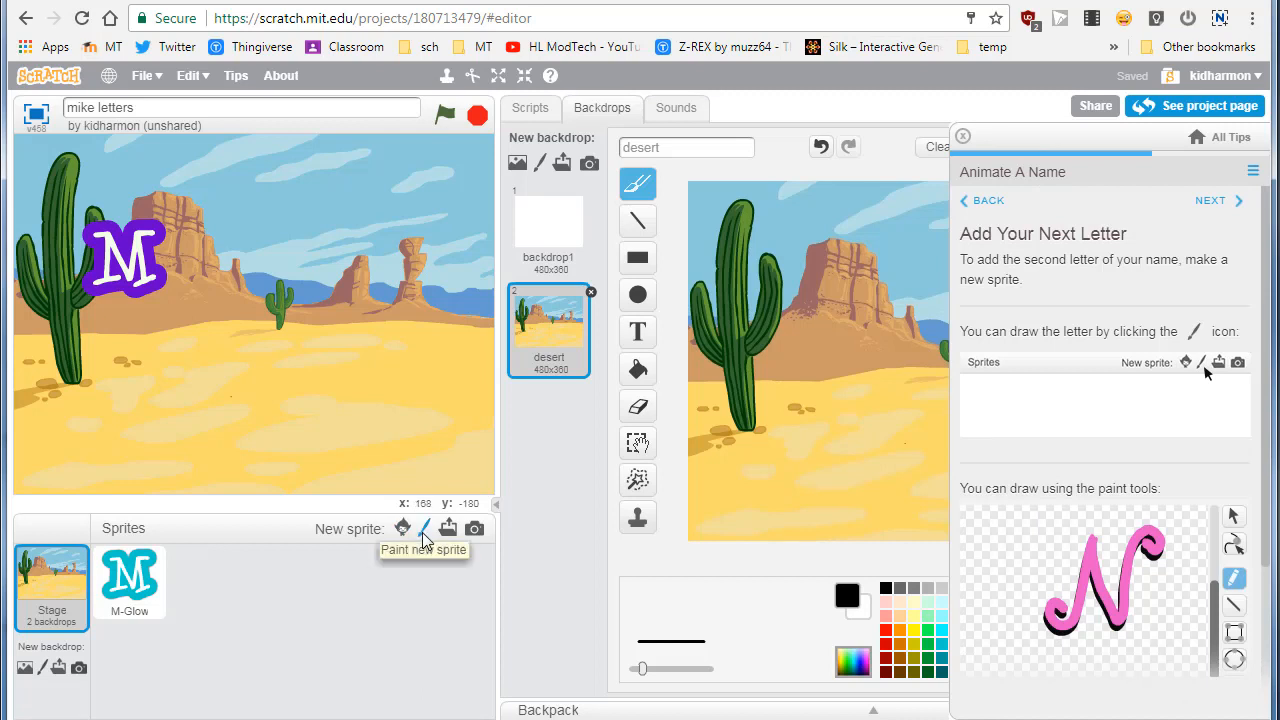
- Paint a new blank sprite, Sprite1, opening its costume editor
left_click(424, 527)
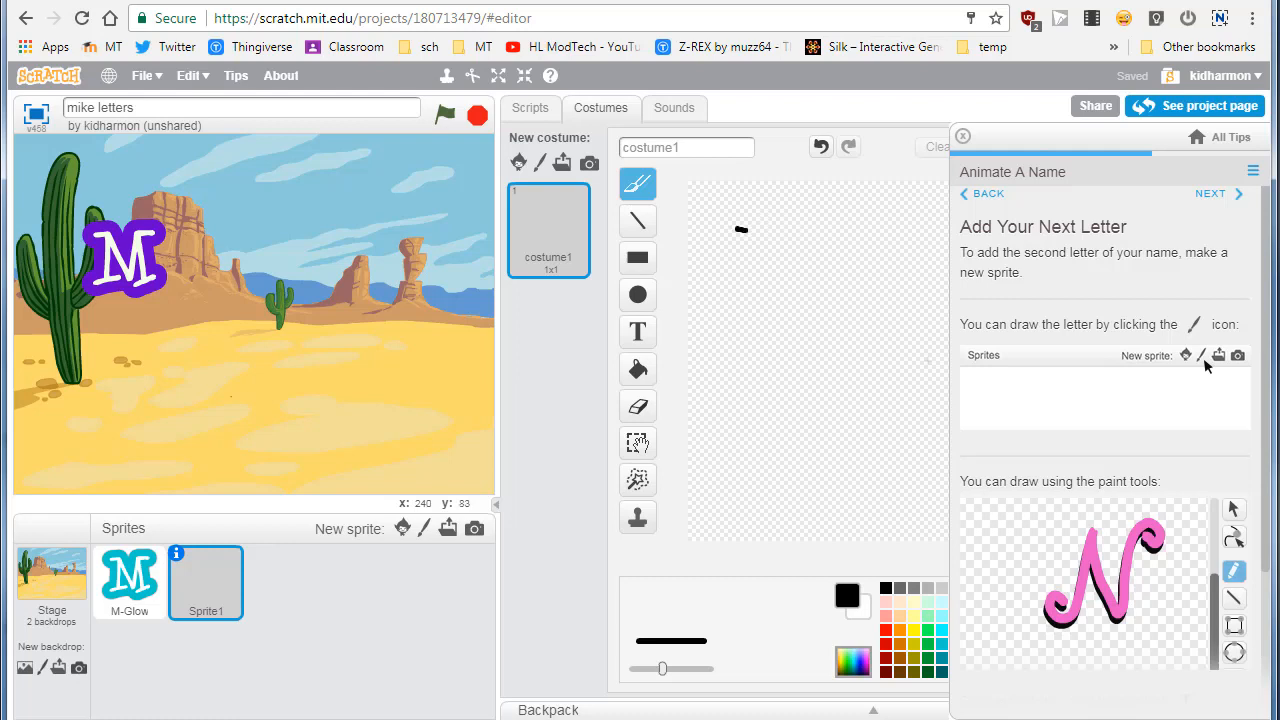
- Brush a capital I's top bar and vertical stroke, then pick green from the palette
left_click_drag(735, 228, 790, 232)
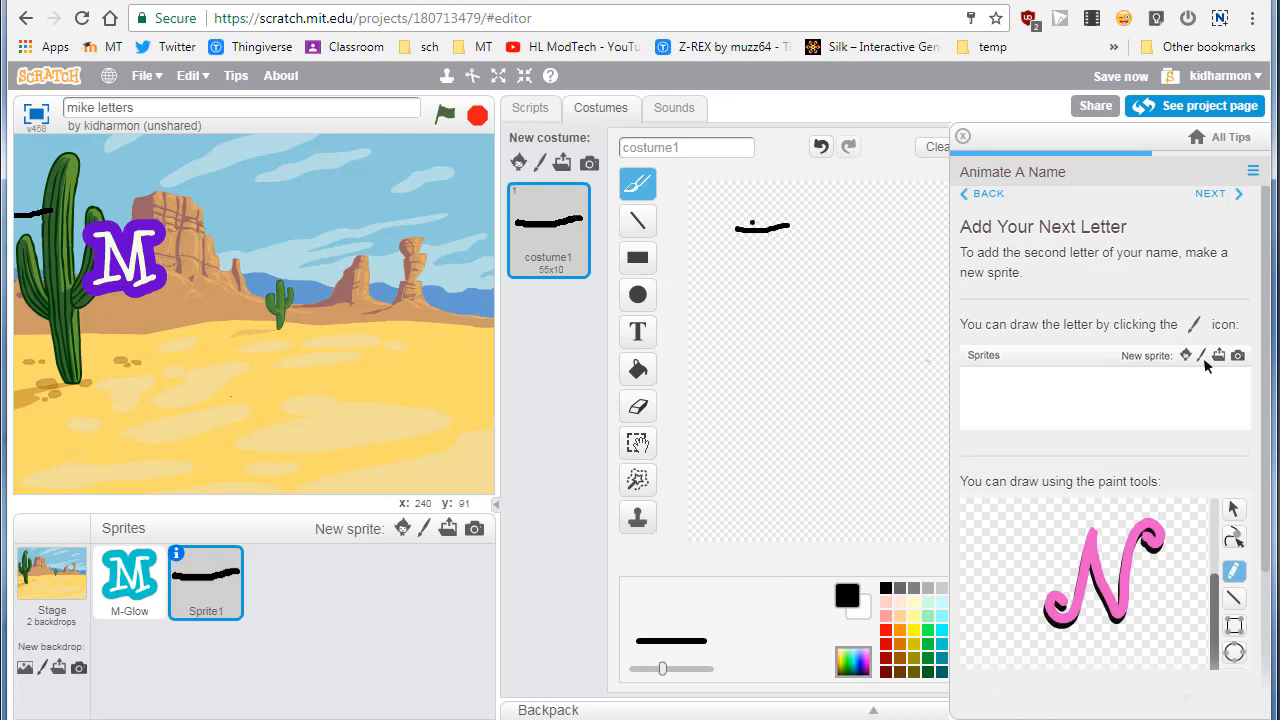
left_click_drag(762, 225, 762, 258)
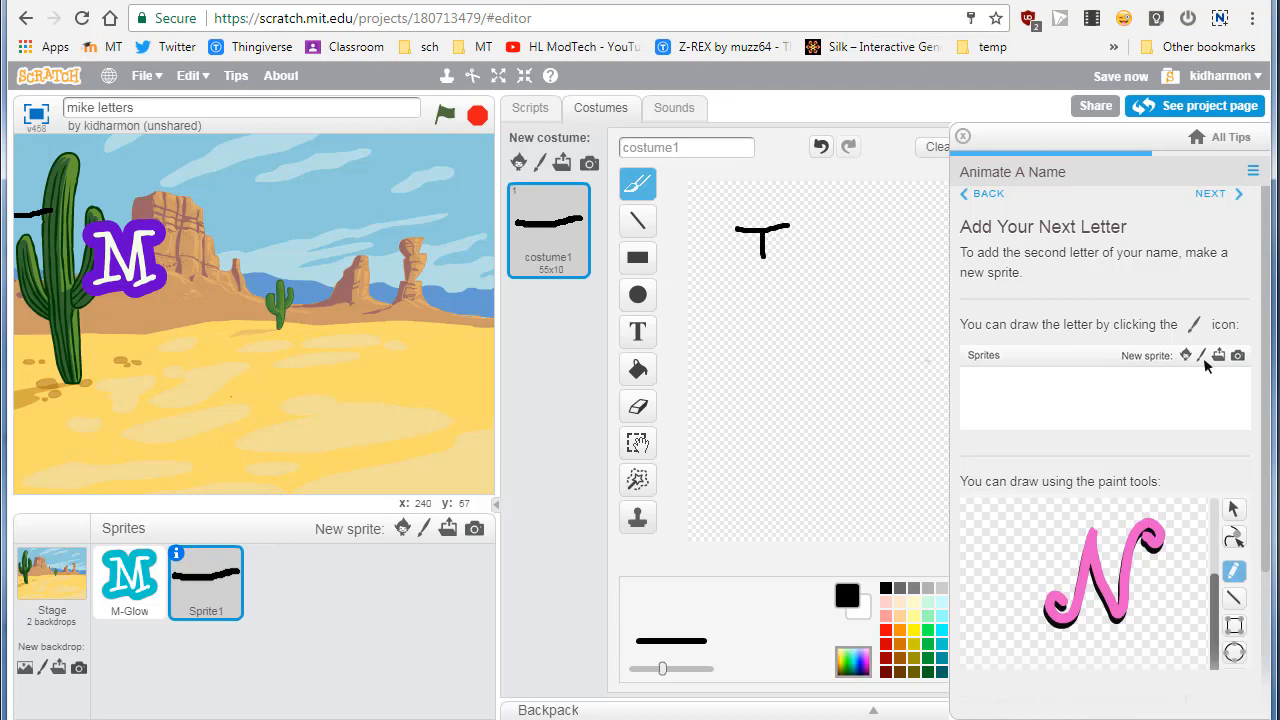
left_click(637, 332)
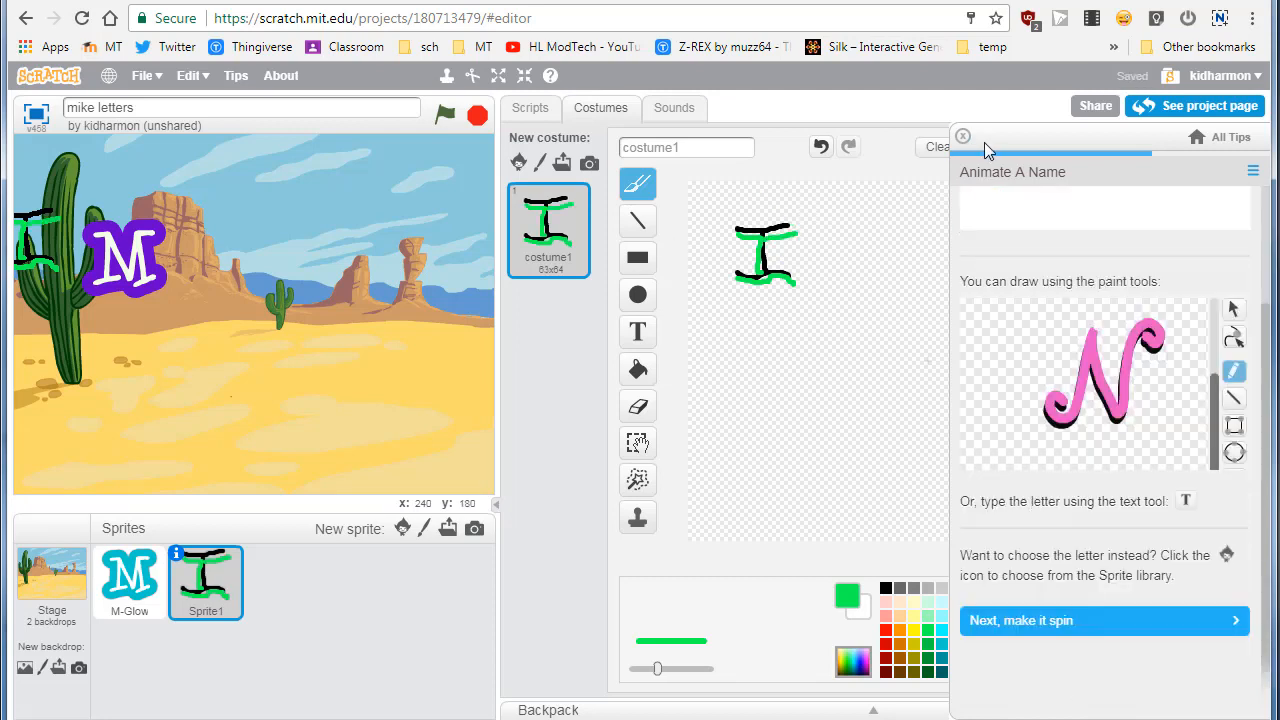
- Complete the drawn I beside the M and bring the tips back to Make It Spin
left_click(962, 136)
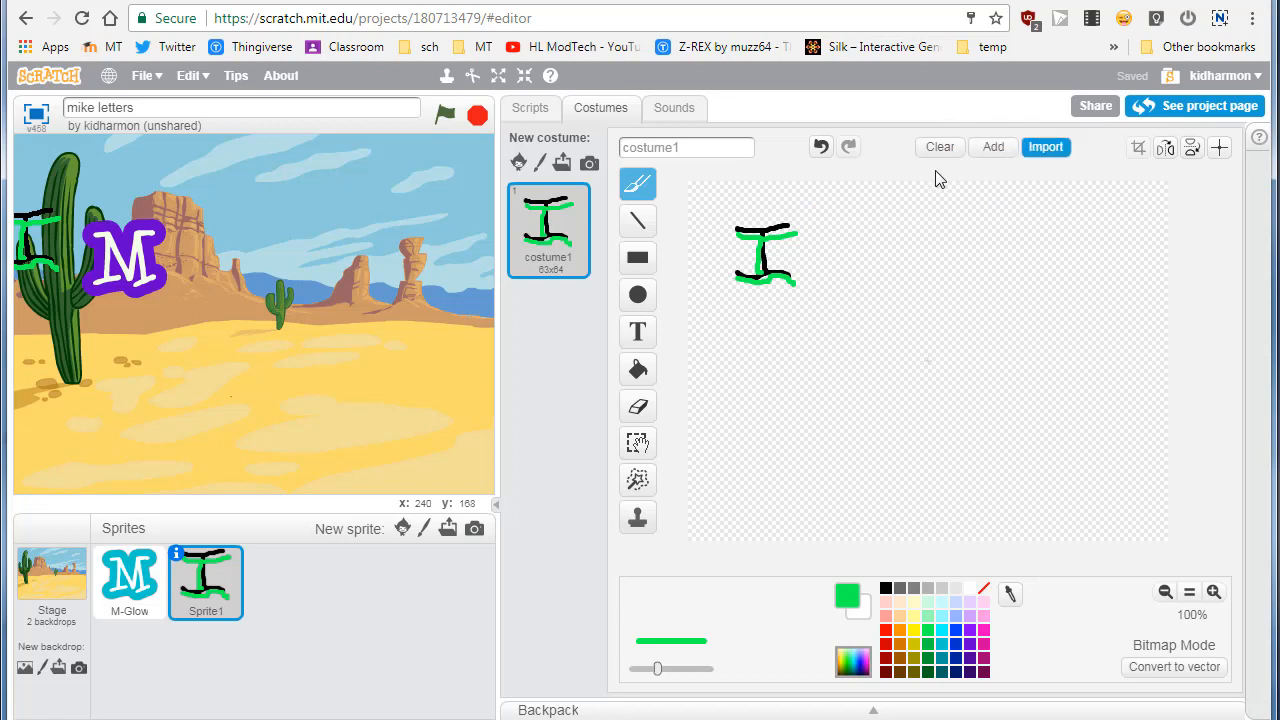
mouse_move(820, 147)
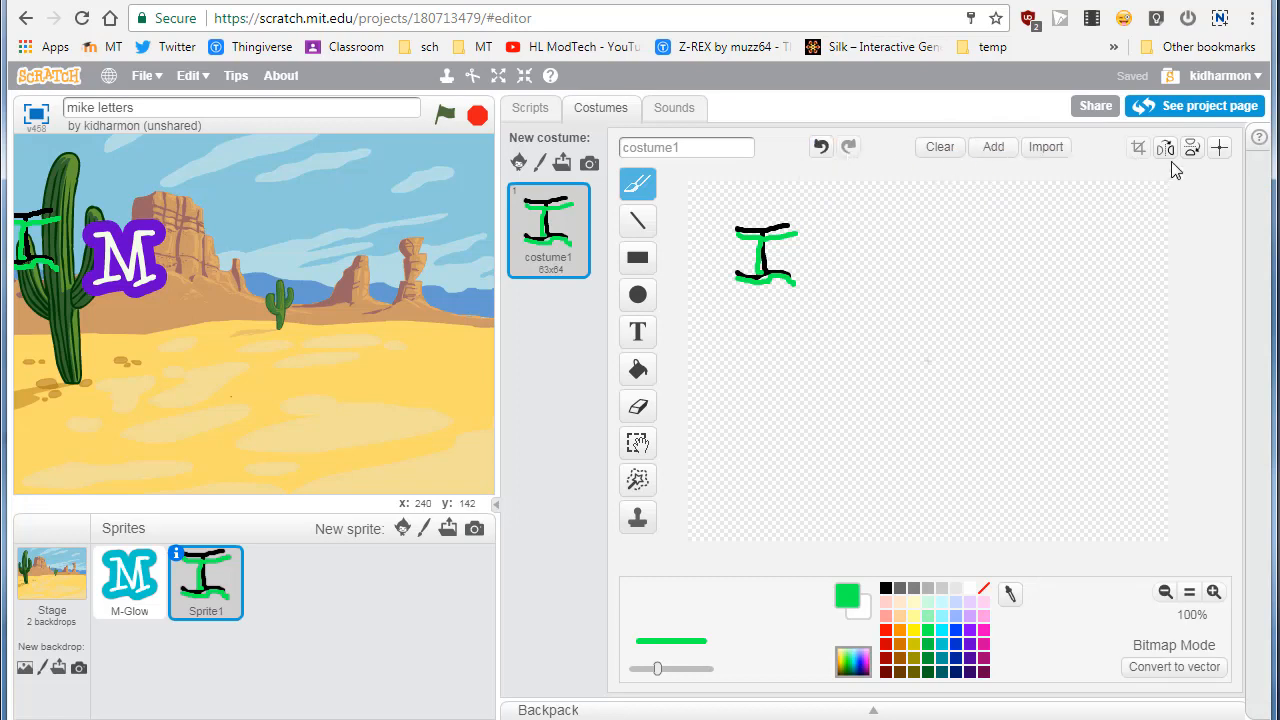
mouse_move(1191, 147)
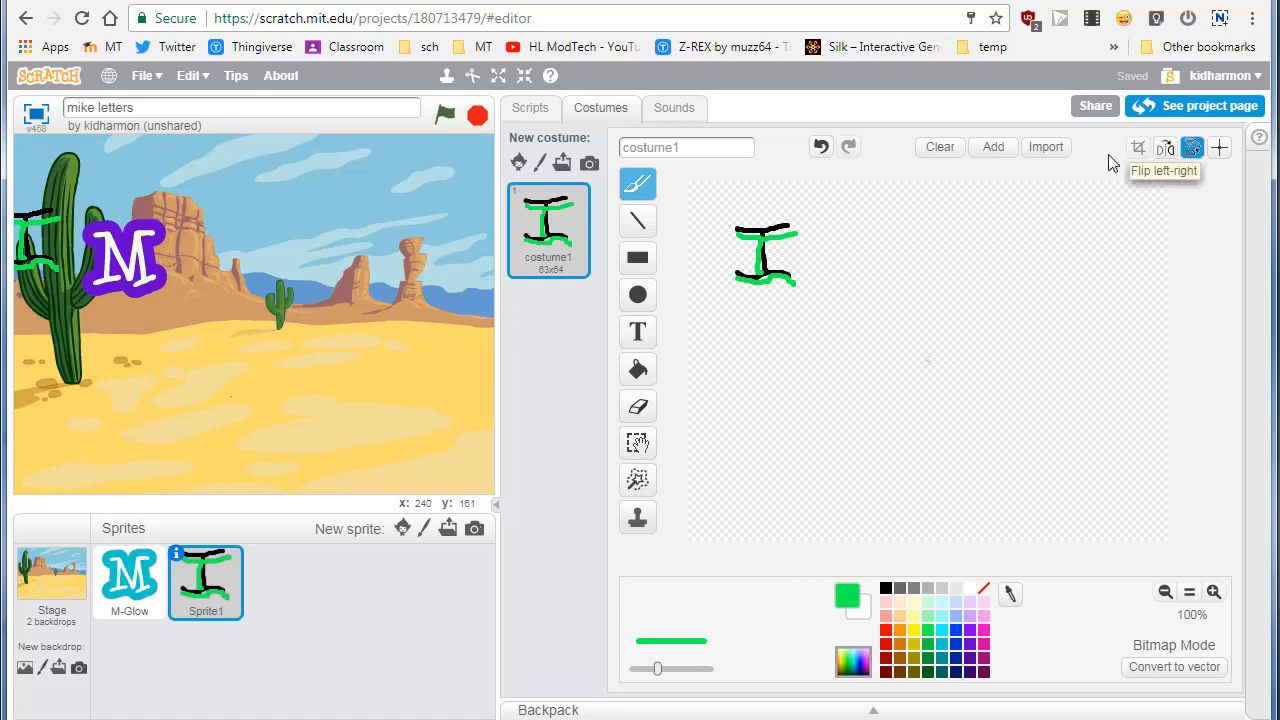
mouse_move(230, 485)
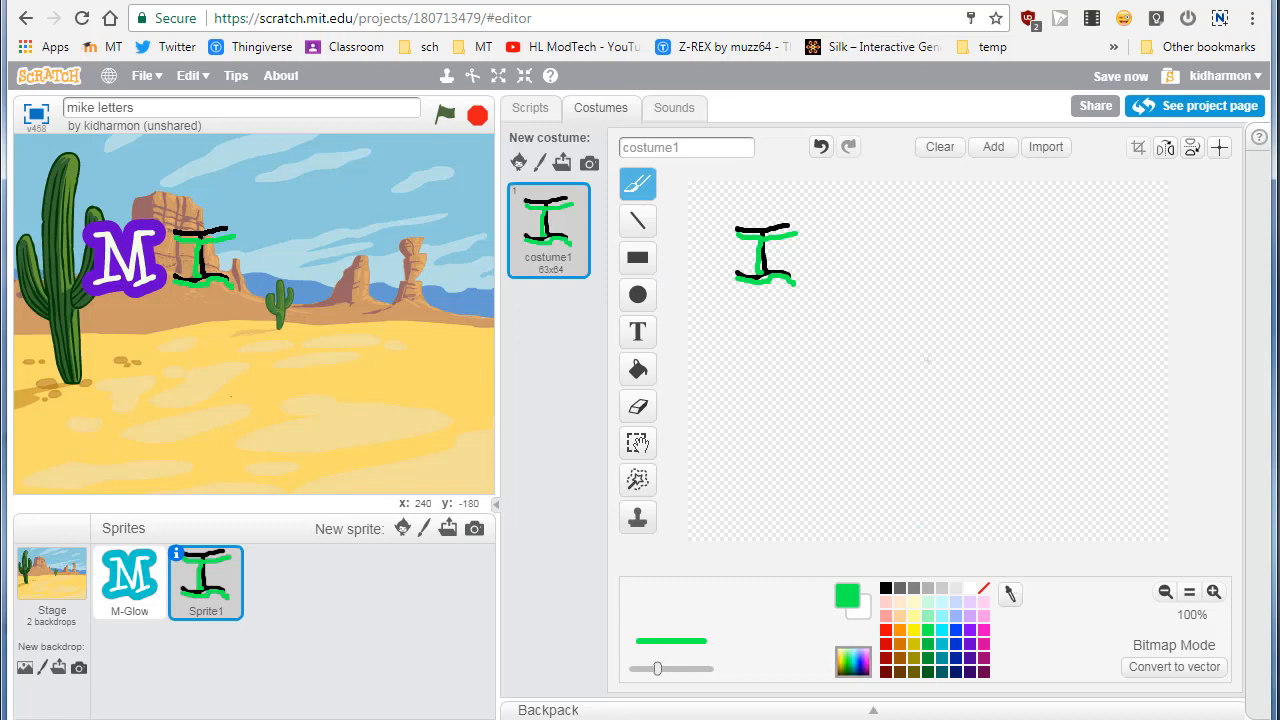
left_click(1213, 593)
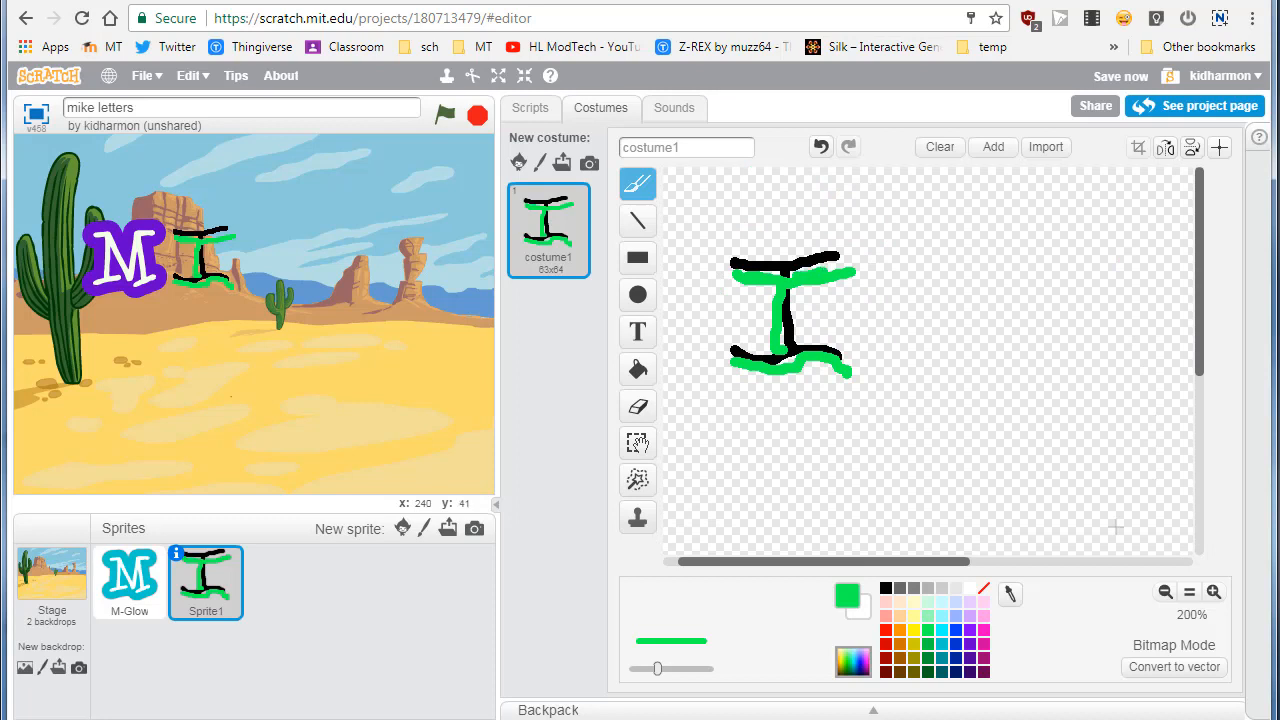
mouse_move(900, 172)
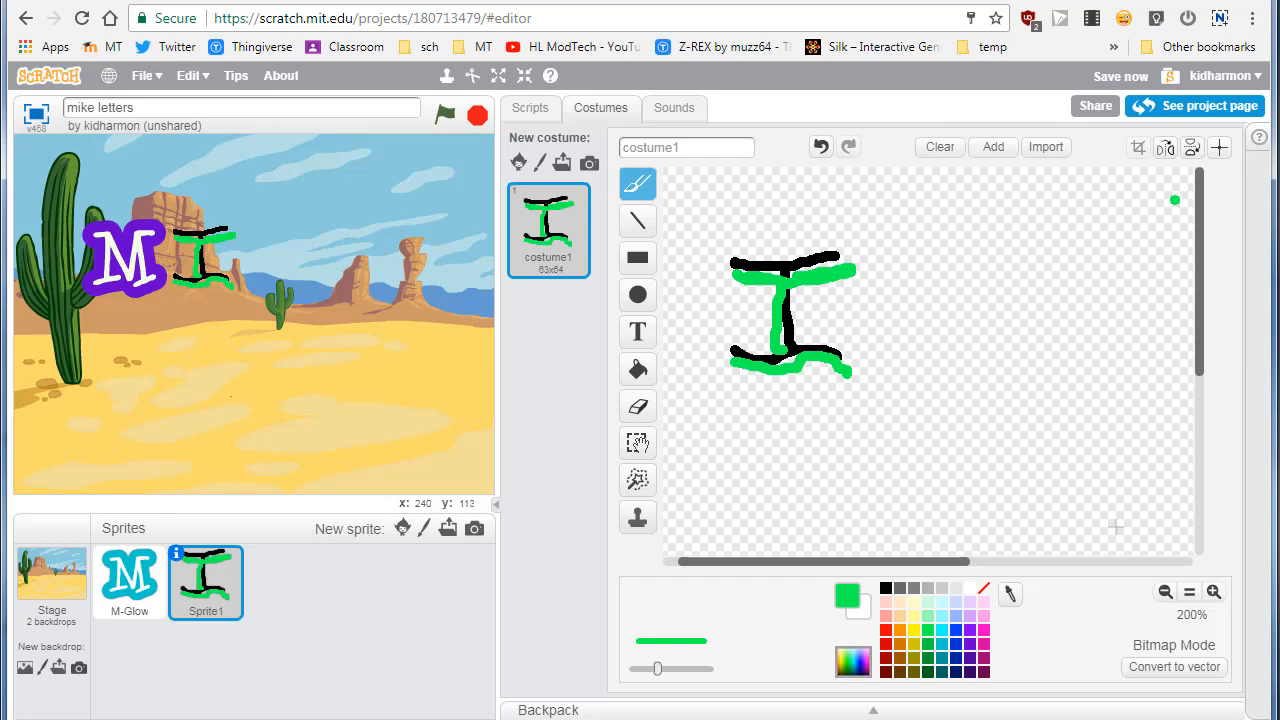
mouse_move(1258, 148)
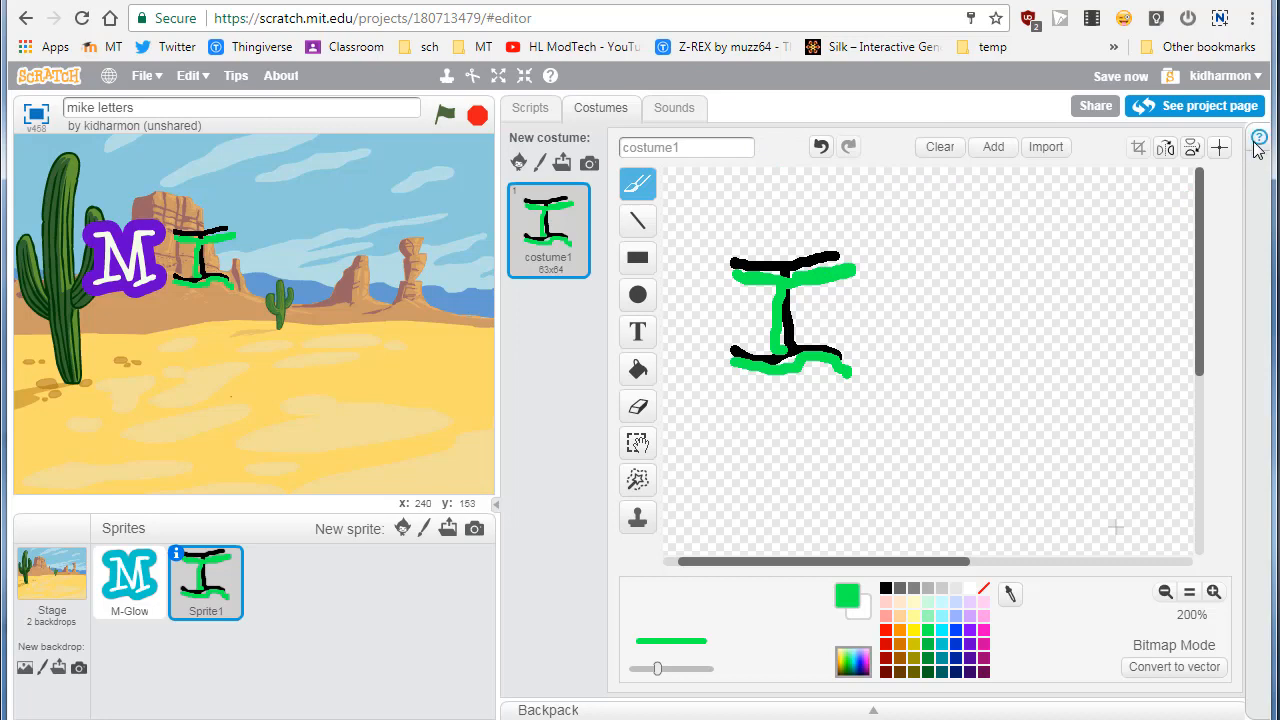
left_click(1258, 137)
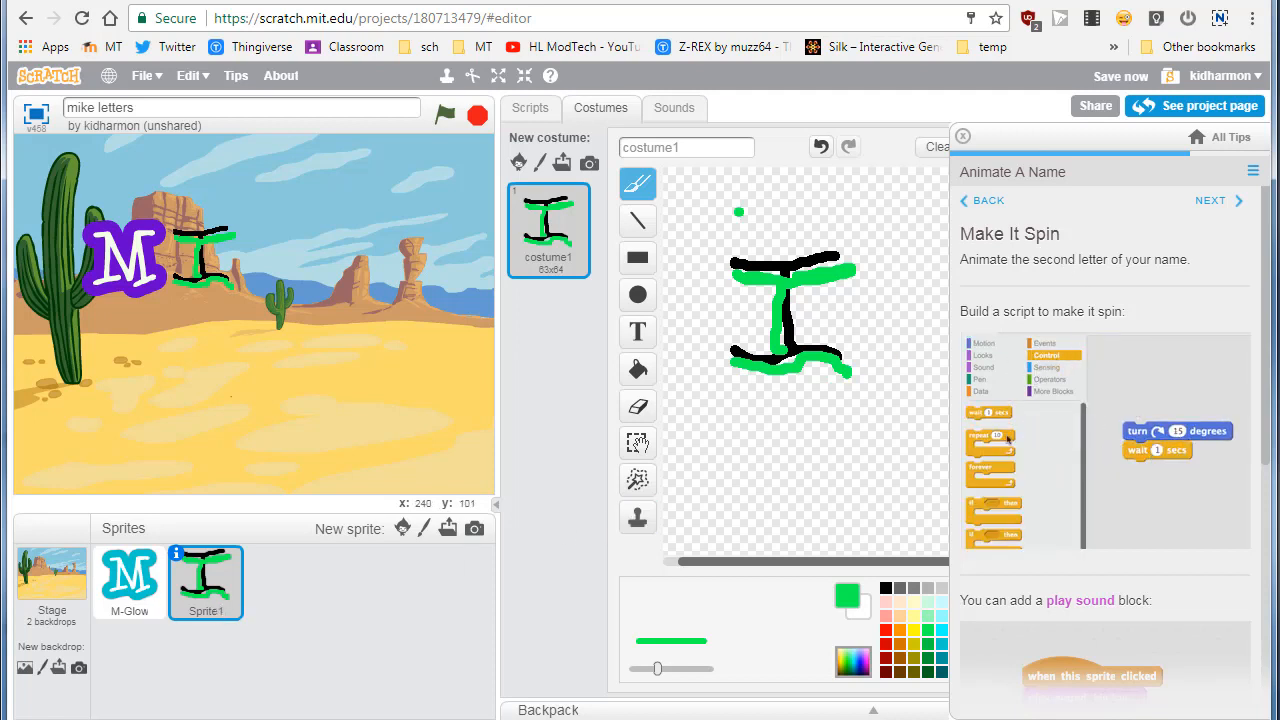
- Build a When Flag Clicked script repeating 10 times: turn 15 degrees, wait 1 second
left_click(530, 108)
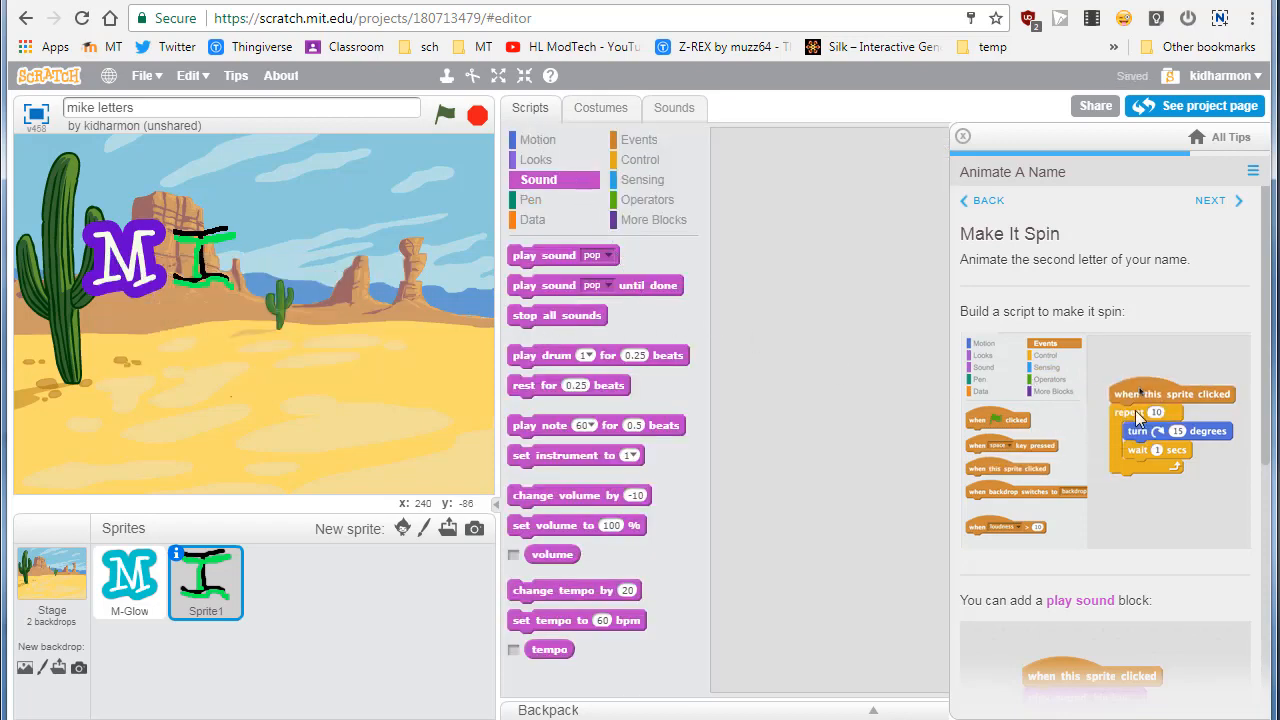
left_click(982, 343)
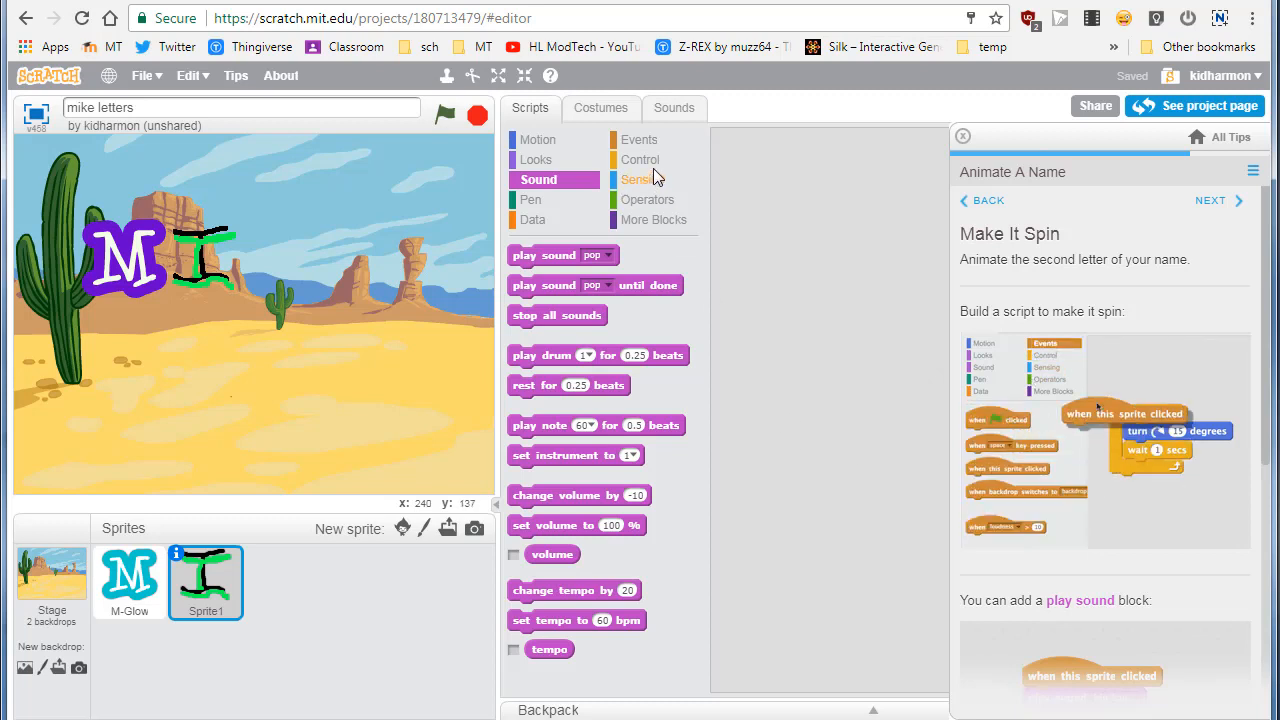
left_click(639, 139)
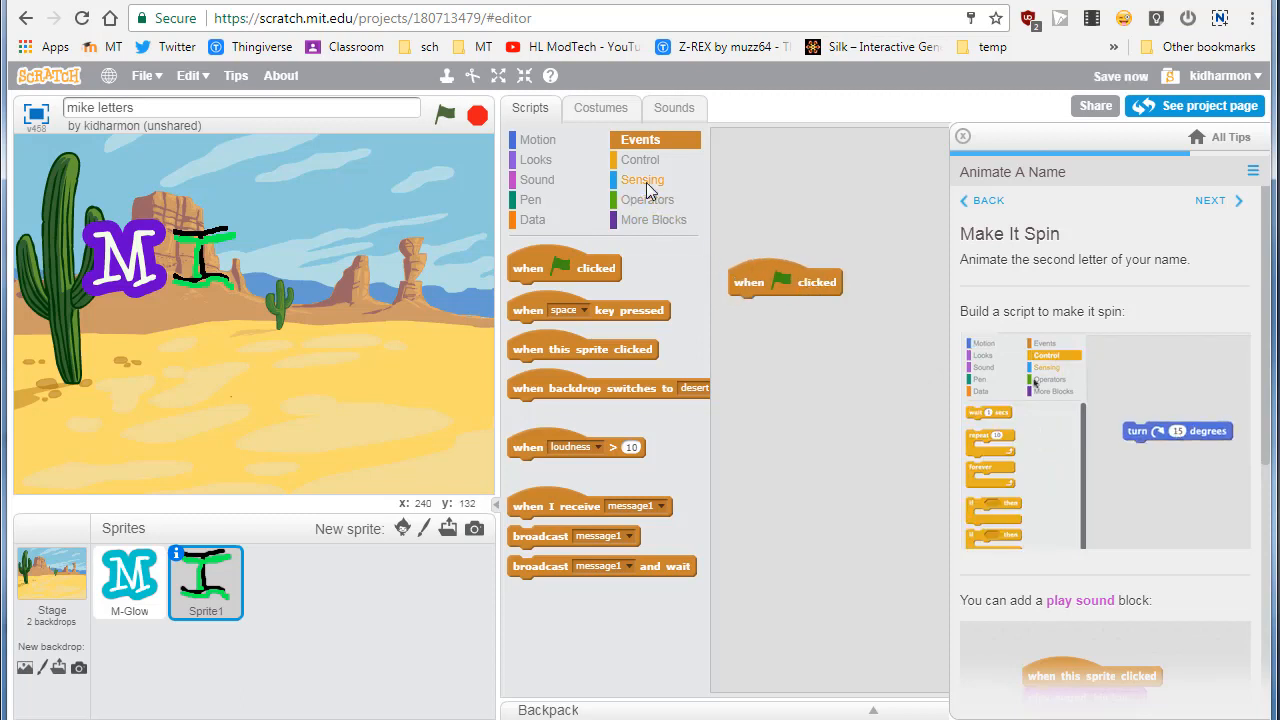
left_click(641, 159)
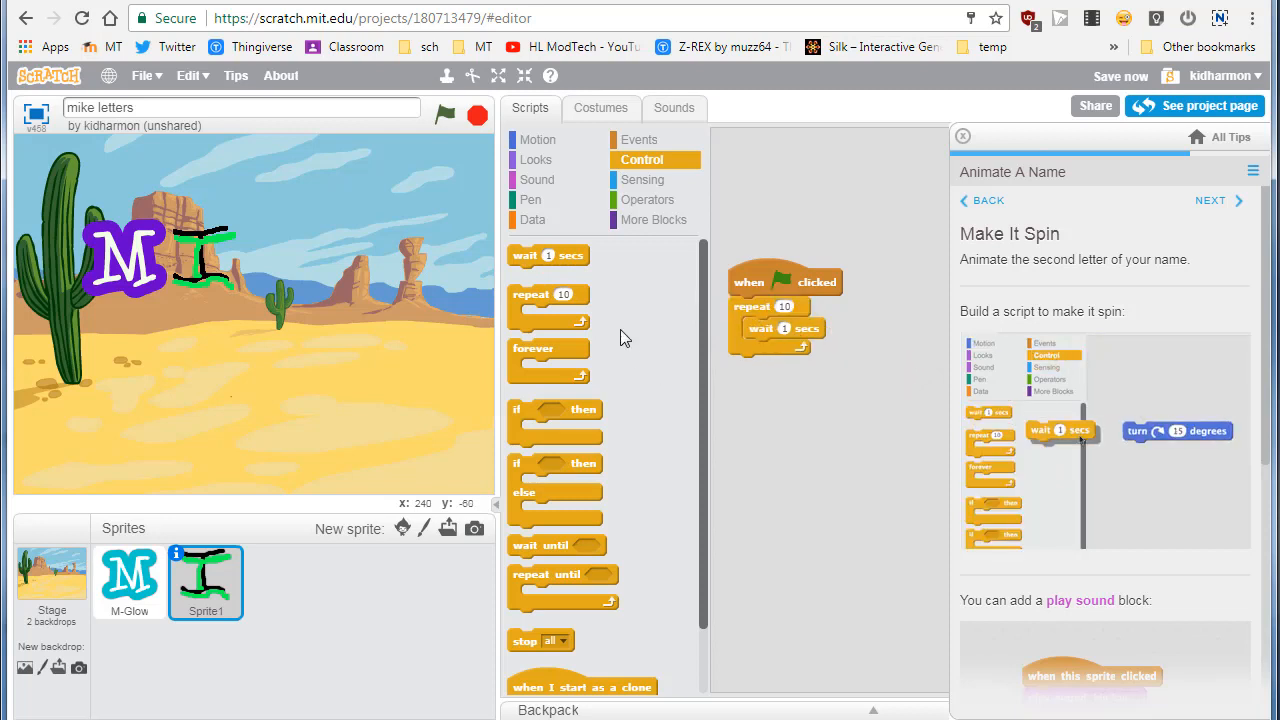
left_click(538, 139)
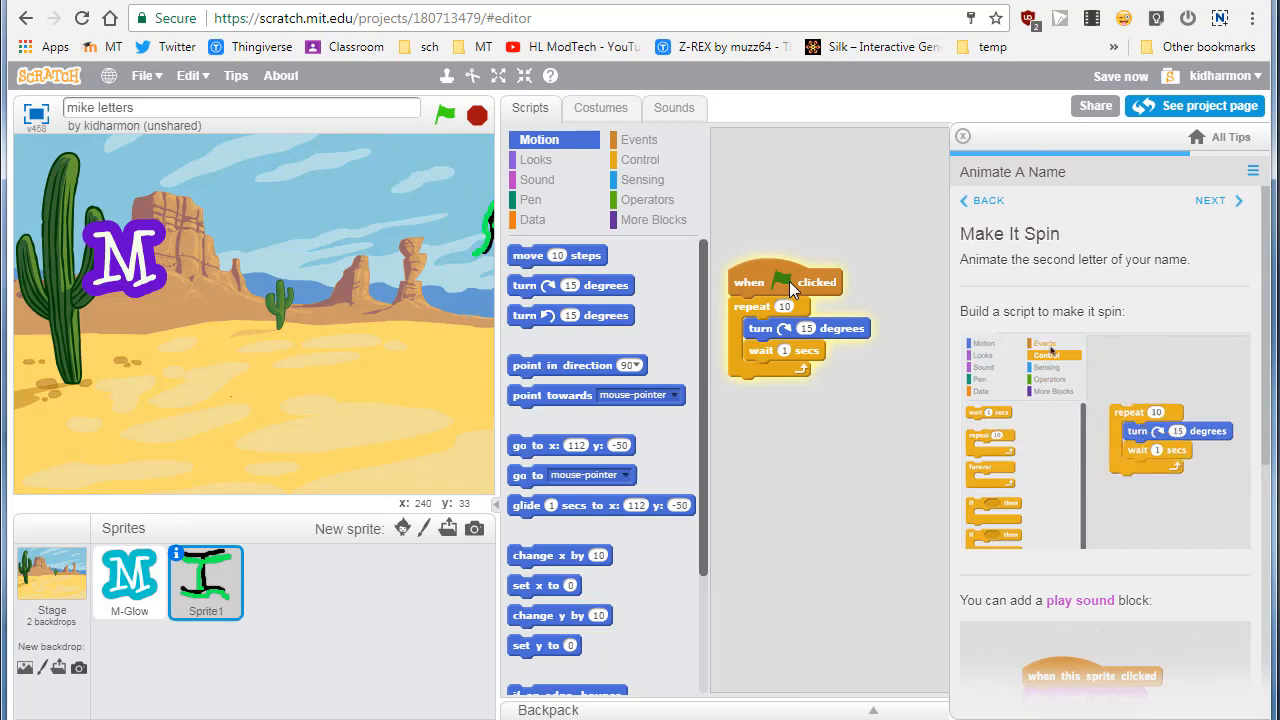
scroll("down", 3)
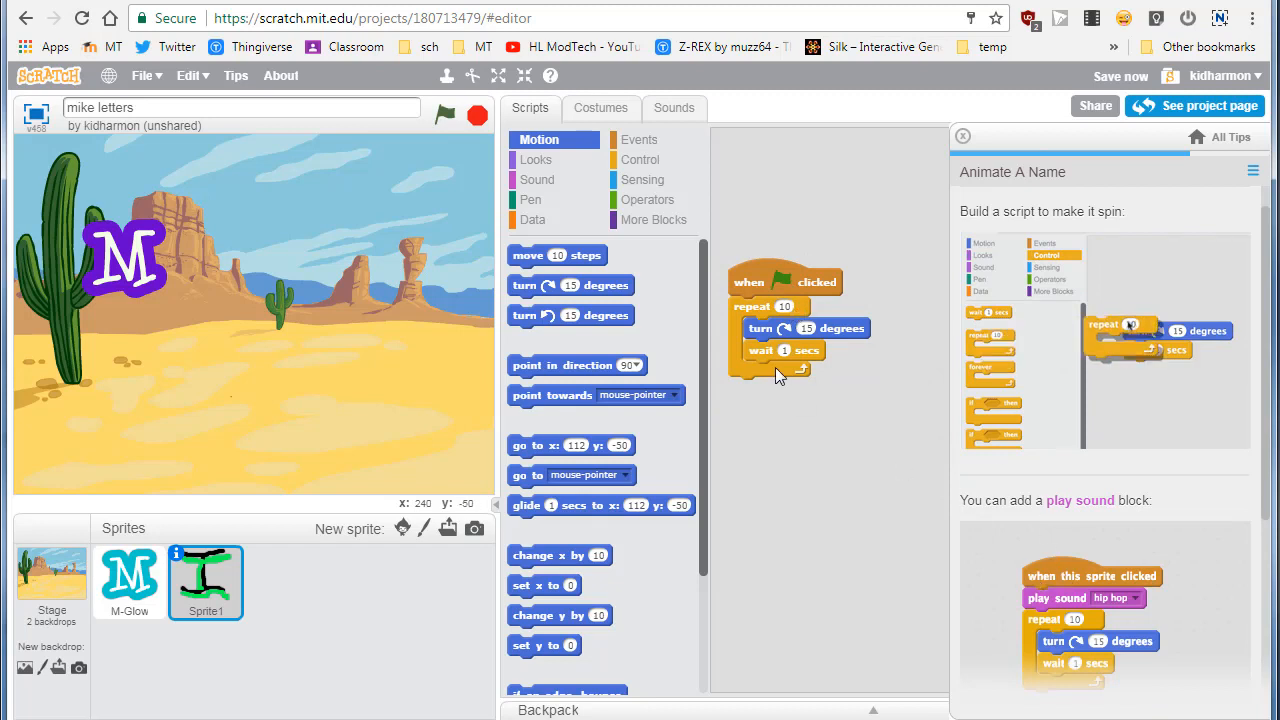
- Add a Play Sound block and import the hip hop sound from the library
left_click(536, 180)
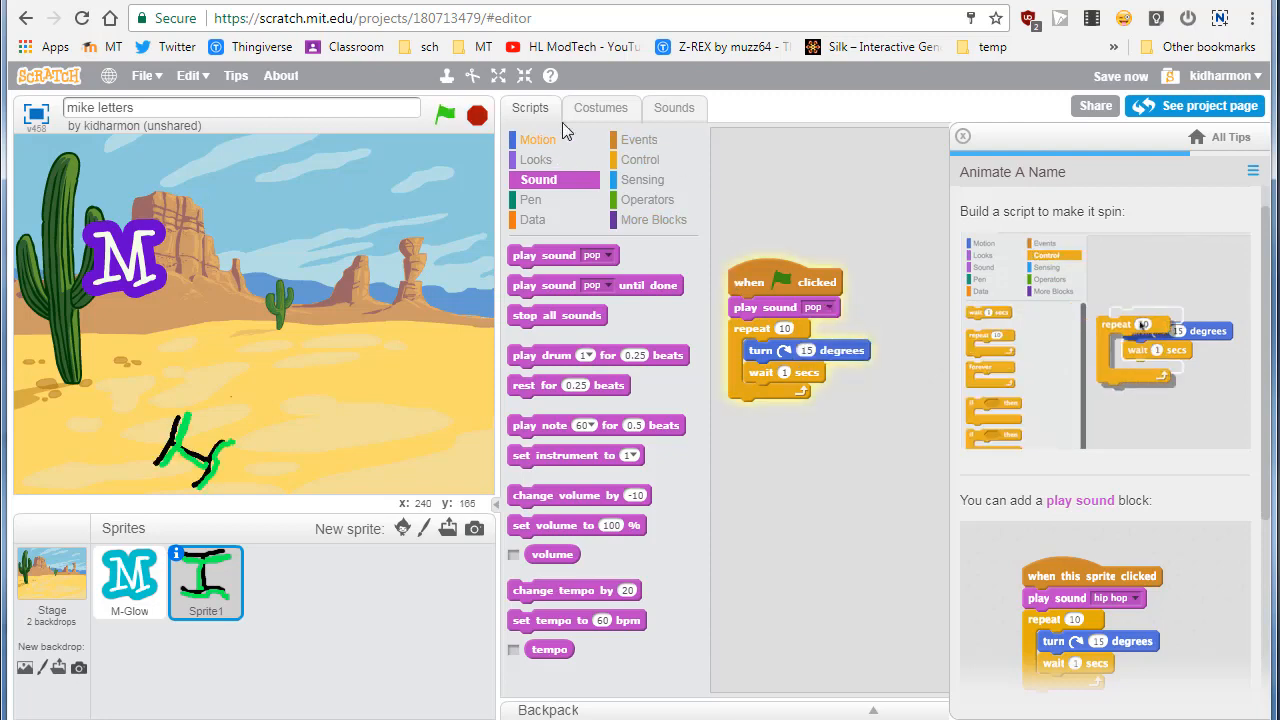
left_click(674, 108)
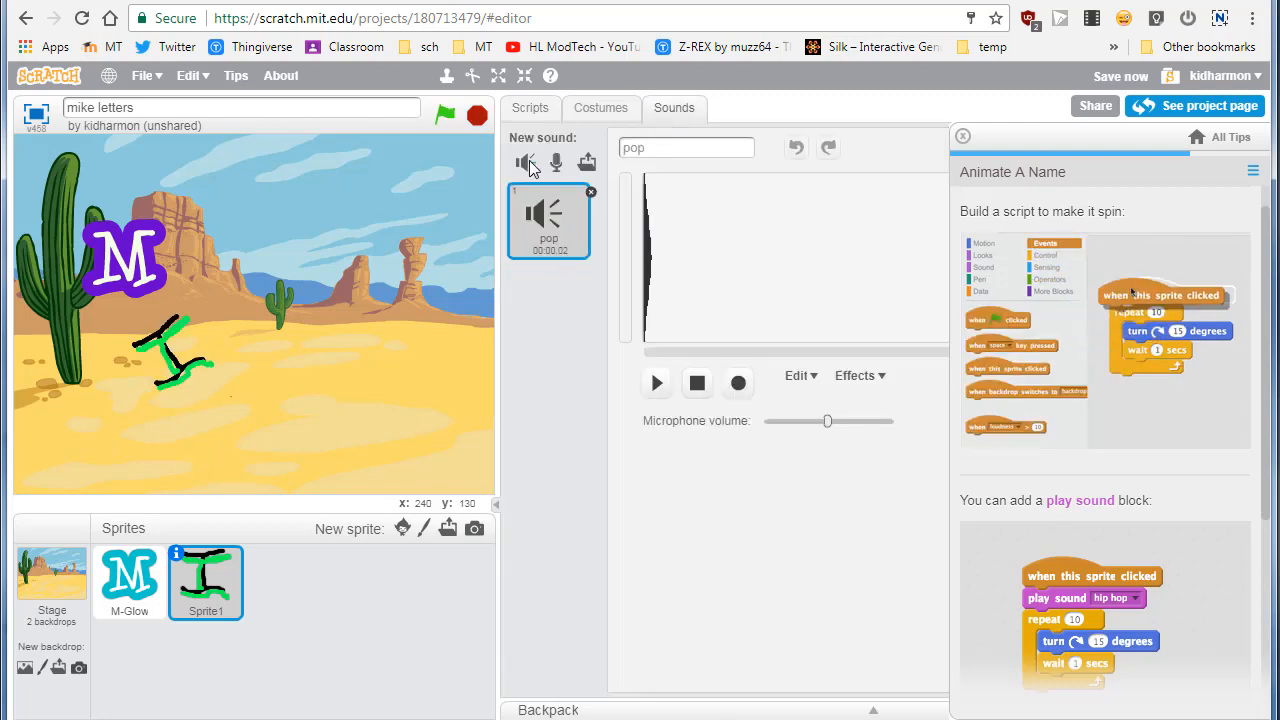
left_click(522, 163)
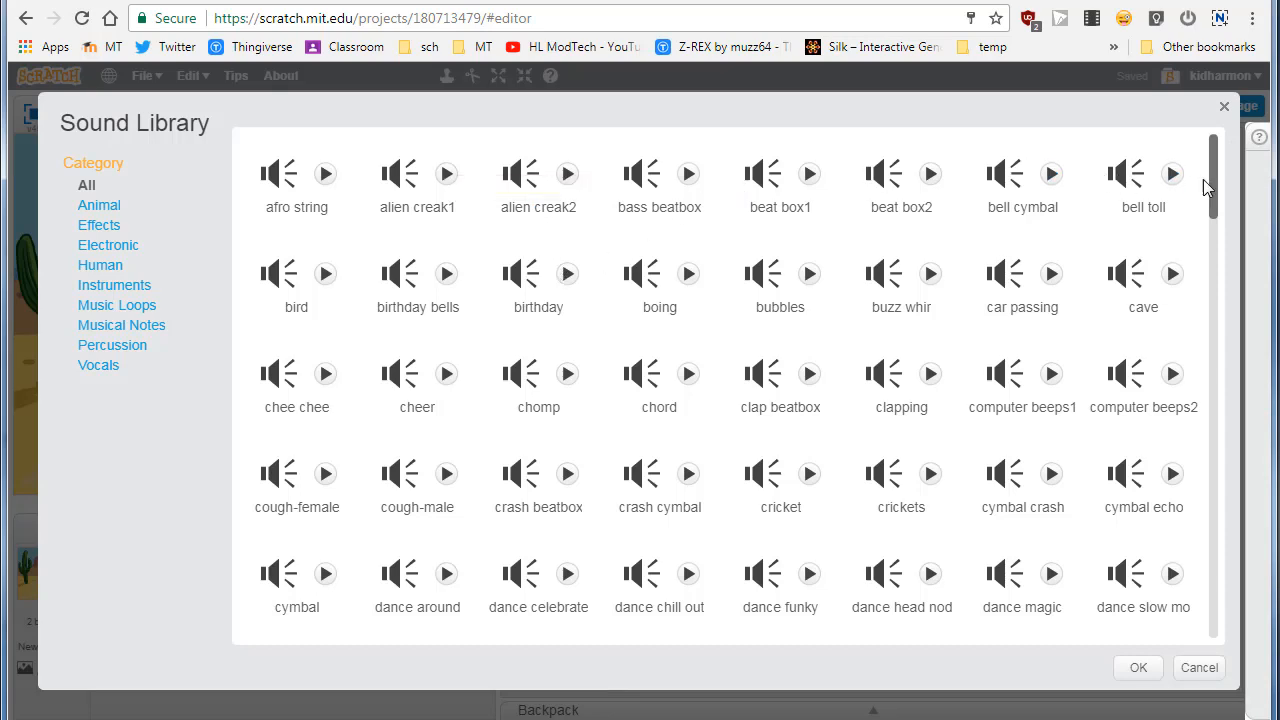
scroll("down", 3)
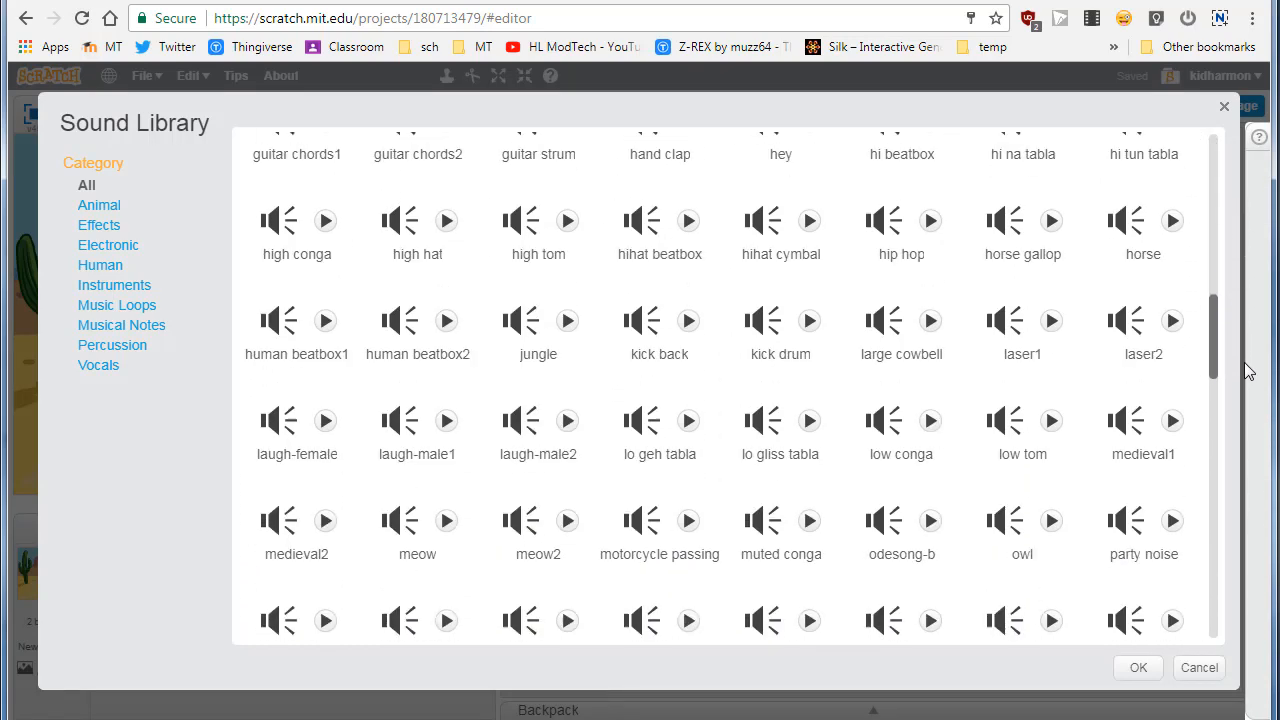
scroll("down", 3)
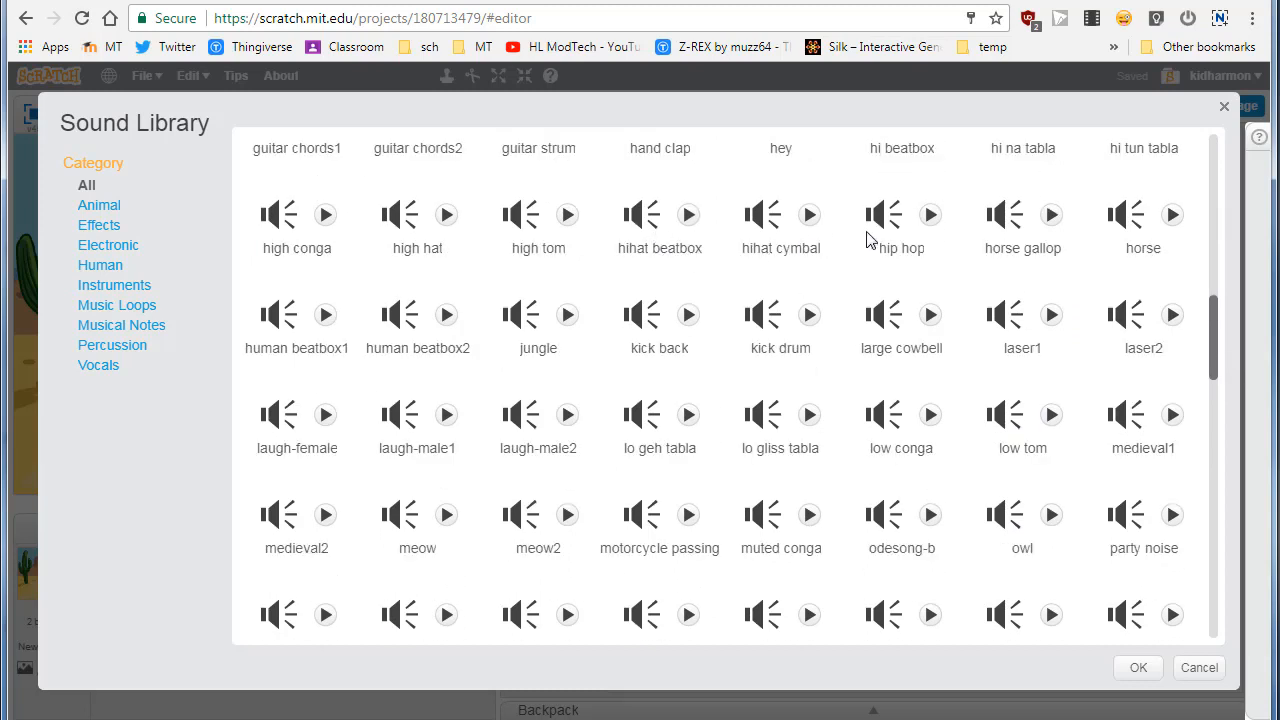
left_click(901, 220)
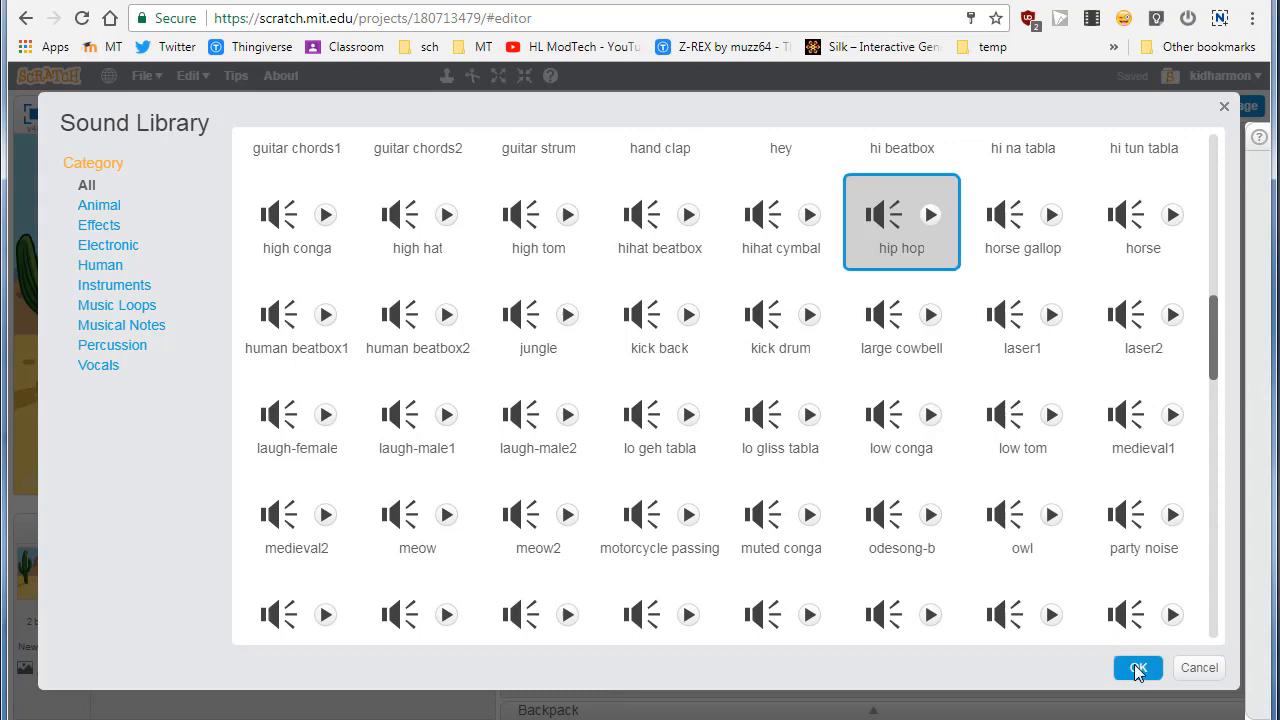
left_click(1137, 668)
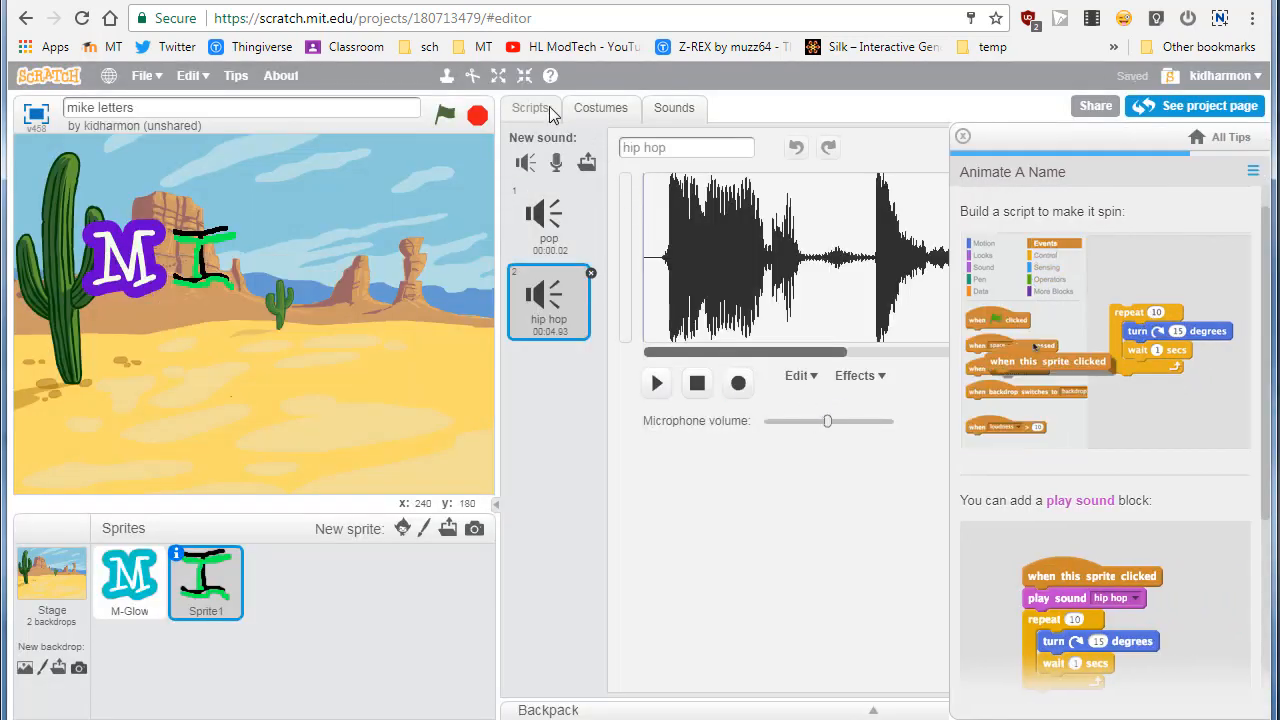
- Set Play Sound to hip hop and add Point in Direction 90 under the flag hat
left_click(530, 108)
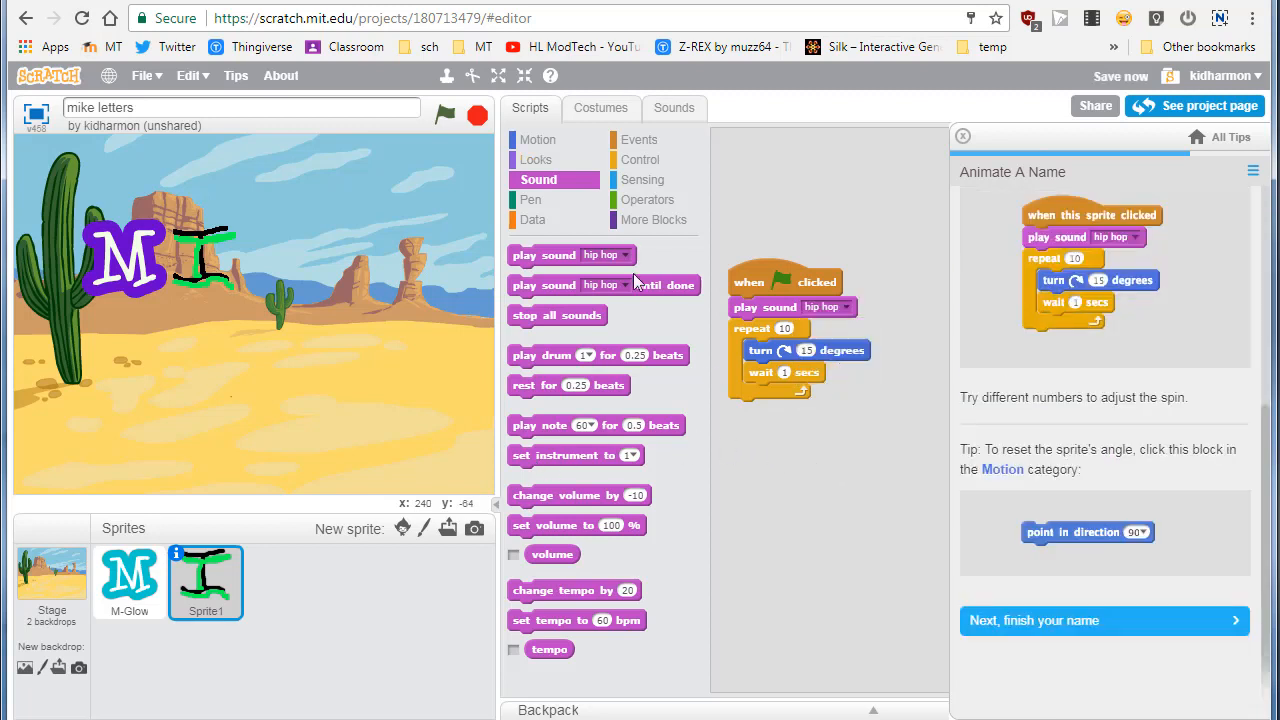
left_click(538, 139)
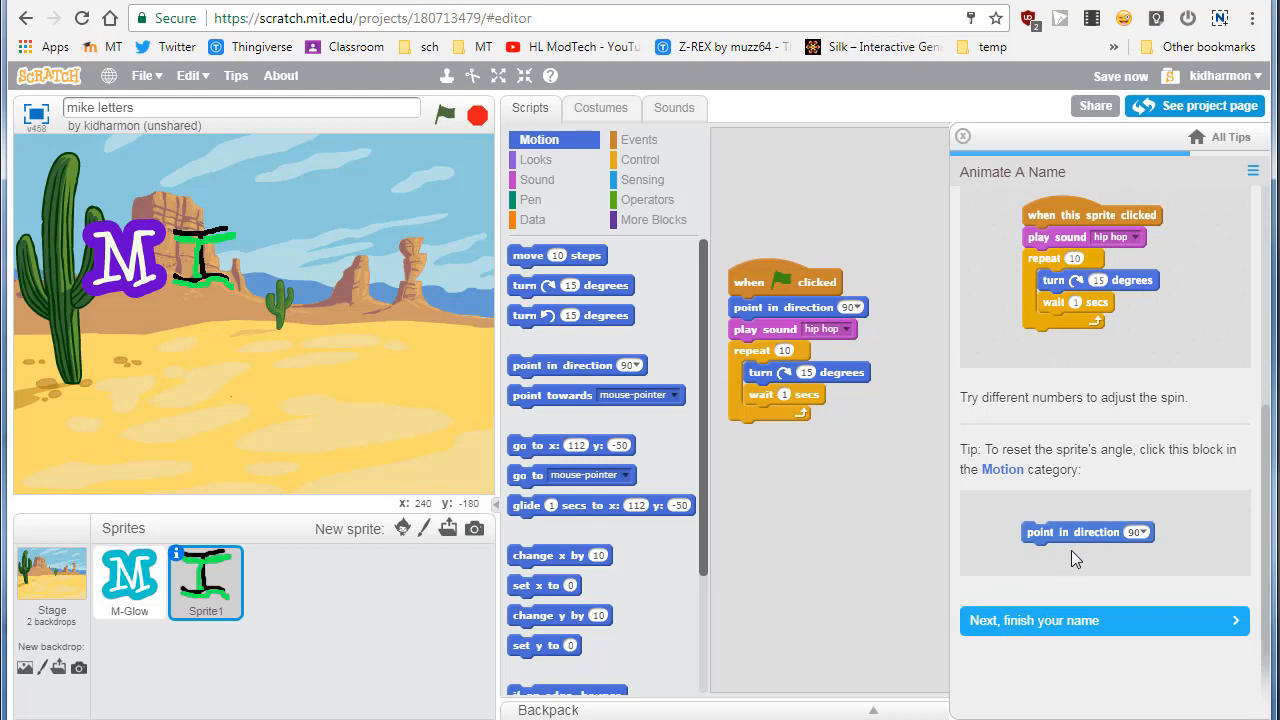
mouse_move(900, 555)
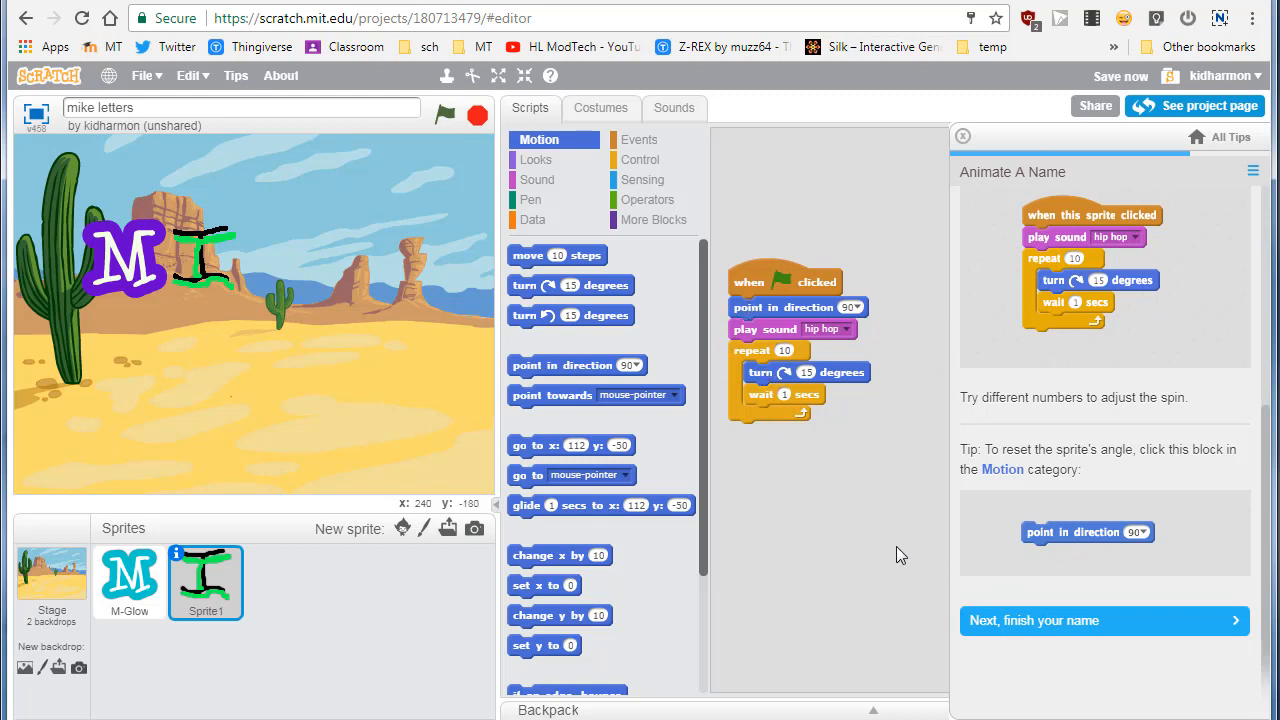
mouse_move(1072, 628)
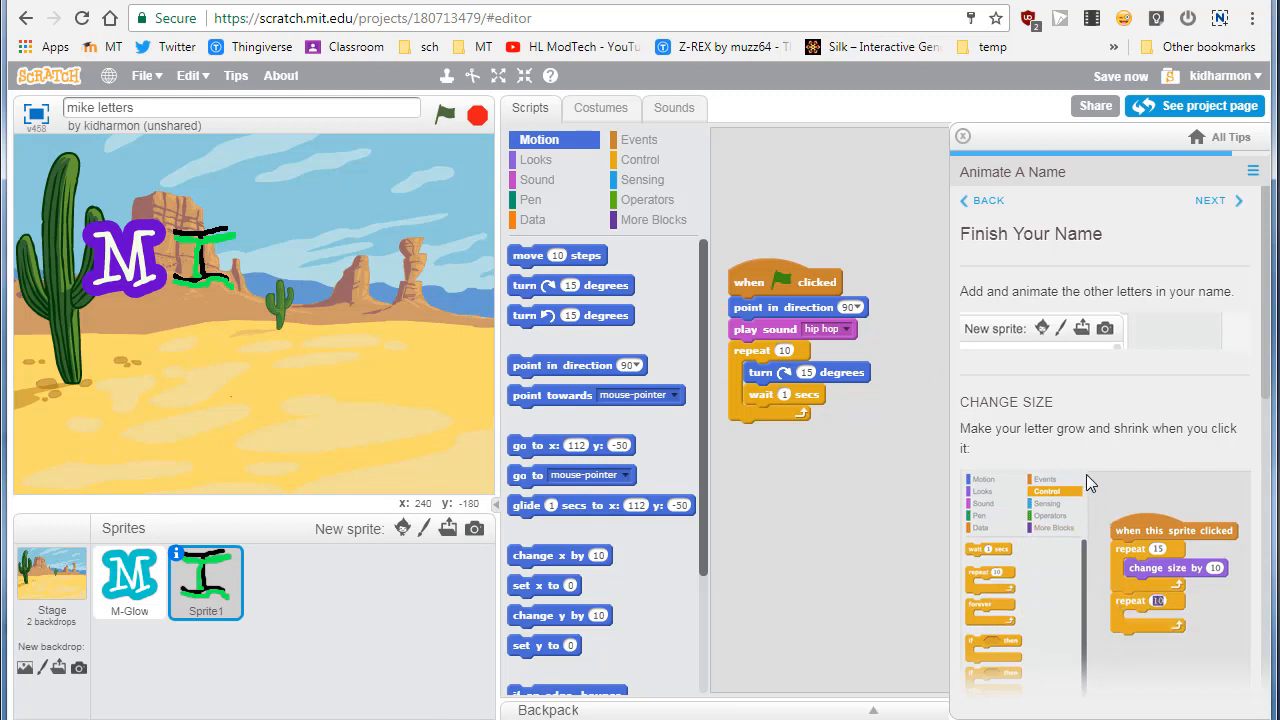
- Scroll the tips to Finish Your Name, check the File menu, and run the spin script
left_click(982, 490)
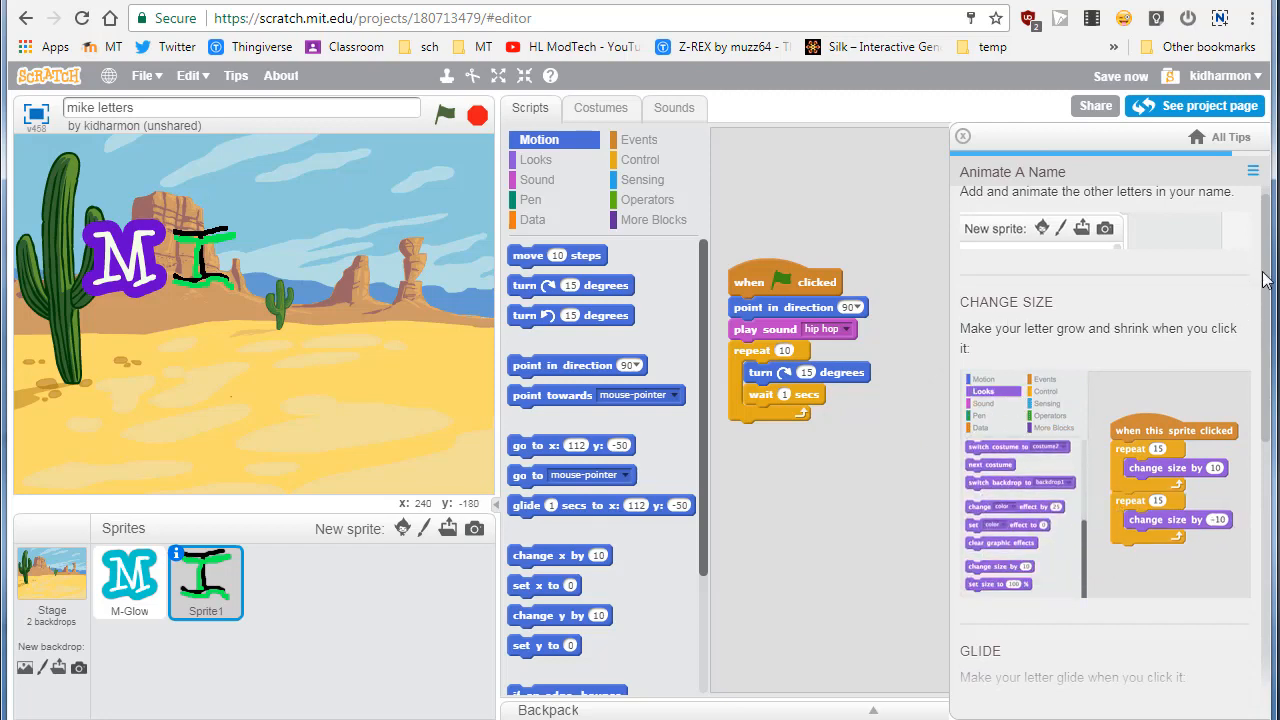
scroll("down", 3)
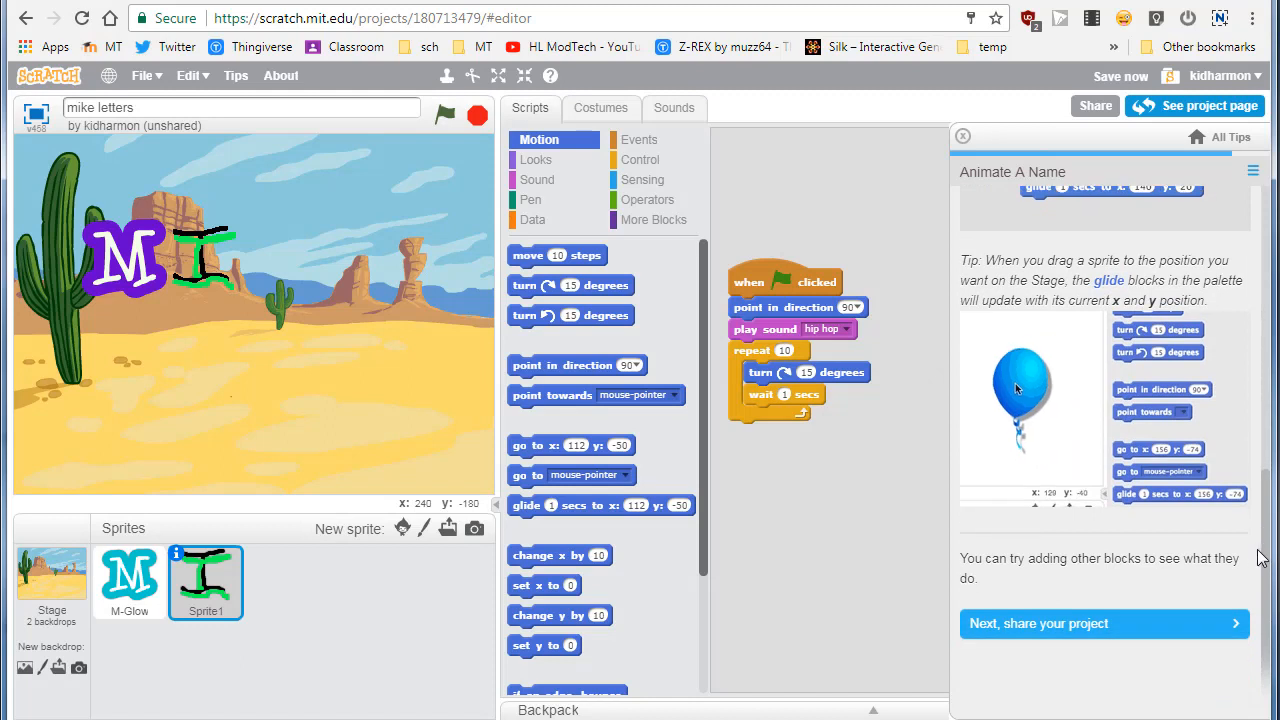
left_click(145, 75)
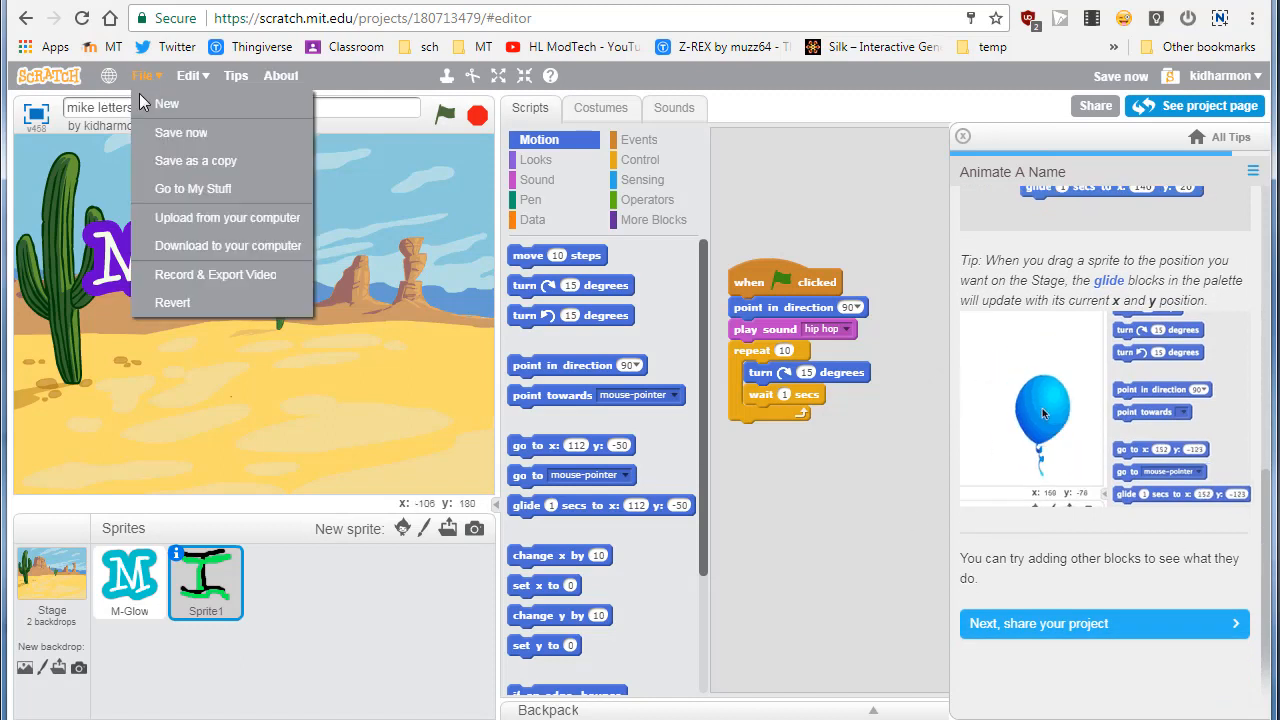
left_click(181, 132)
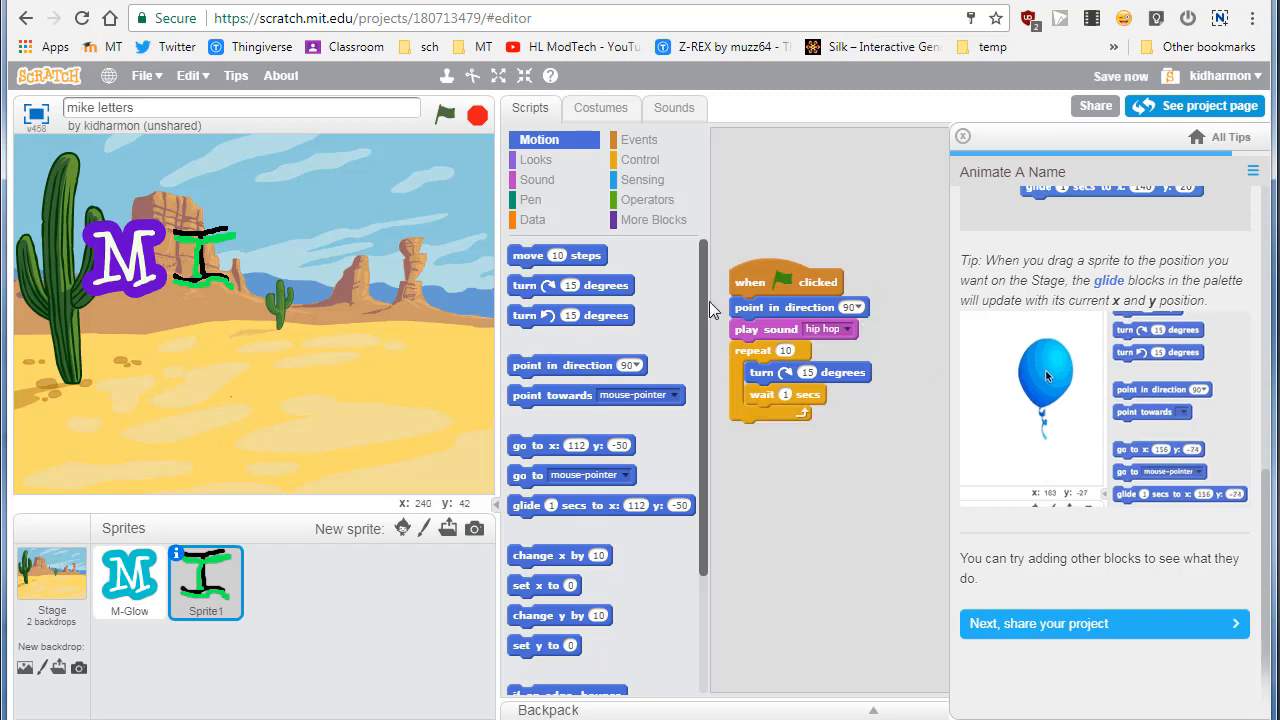
left_click(445, 115)
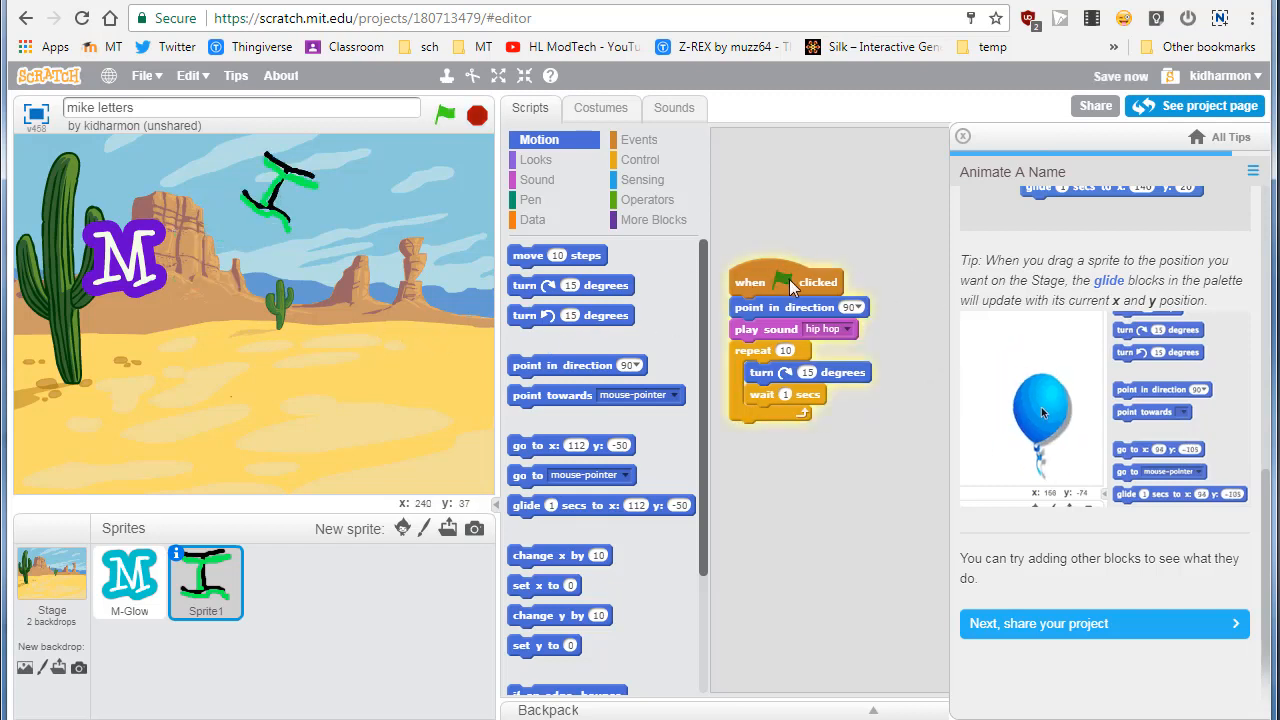